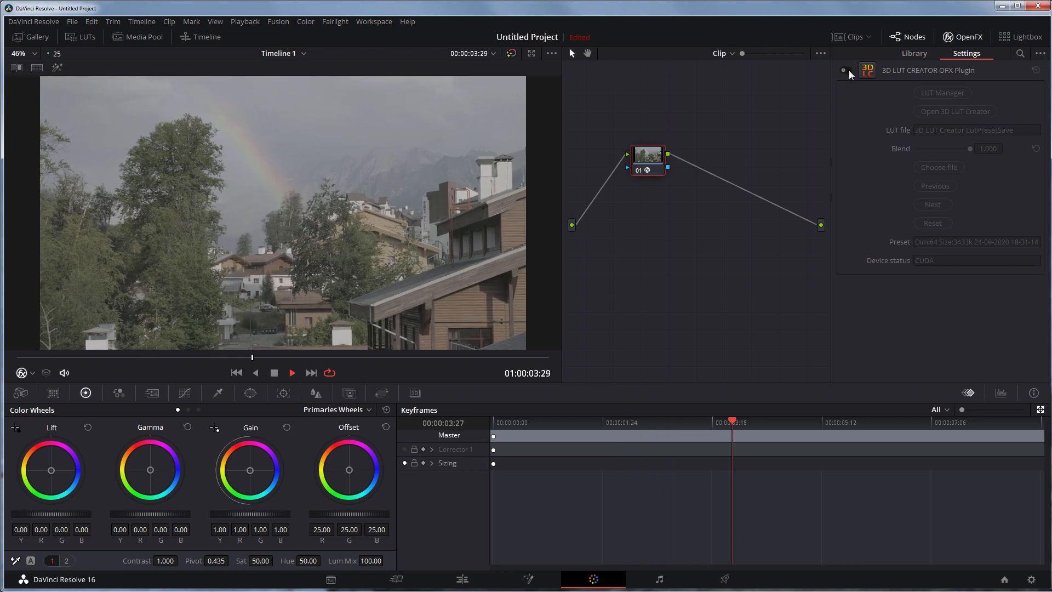
Play the rainbow clip and drop the 3D LUT Creator OFX plugin onto node 01
left_click(845, 70)
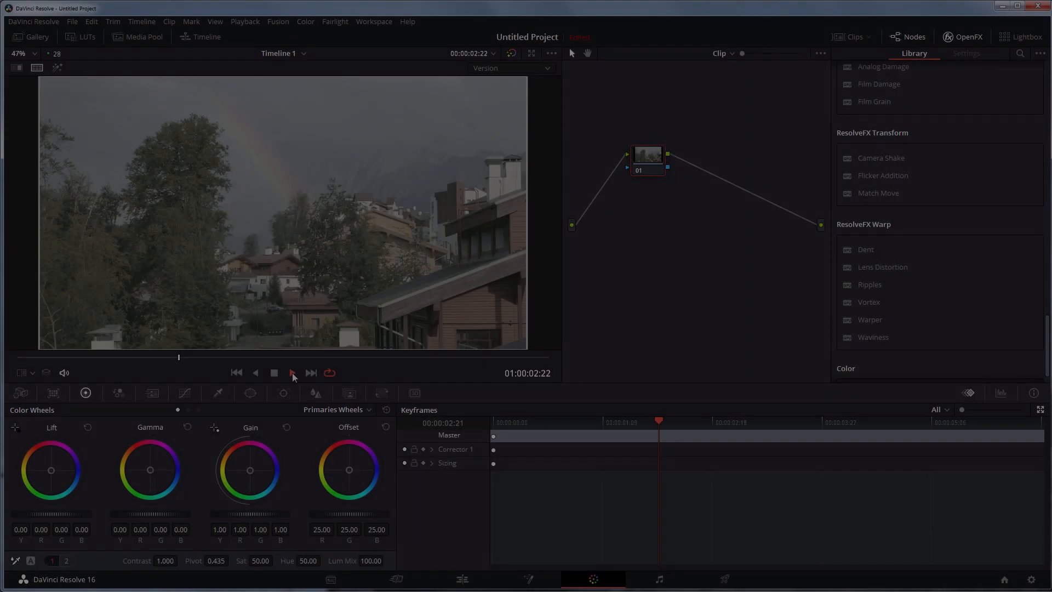
left_click(292, 372)
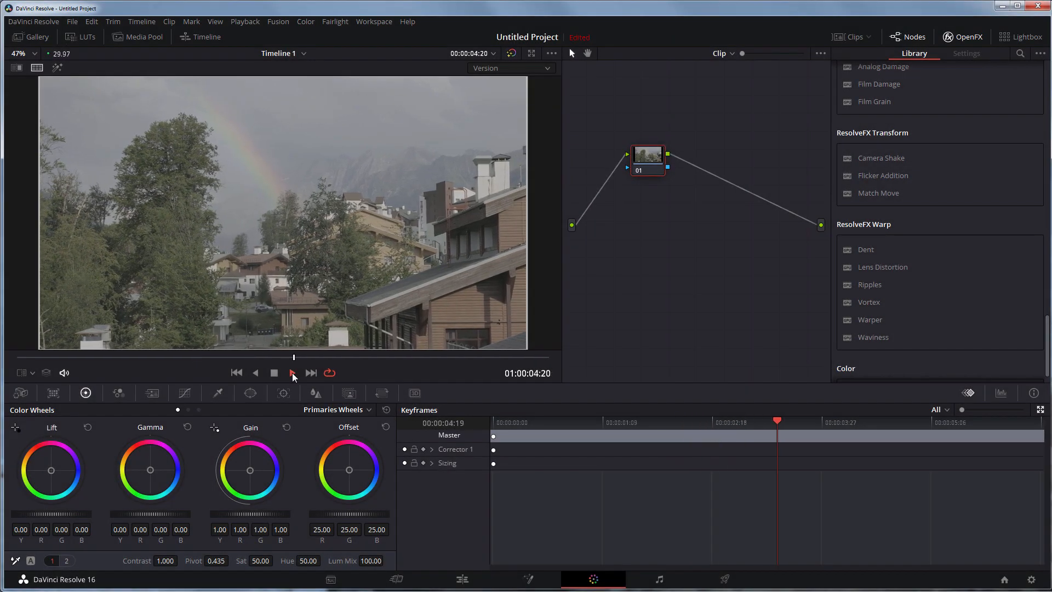
left_click(291, 372)
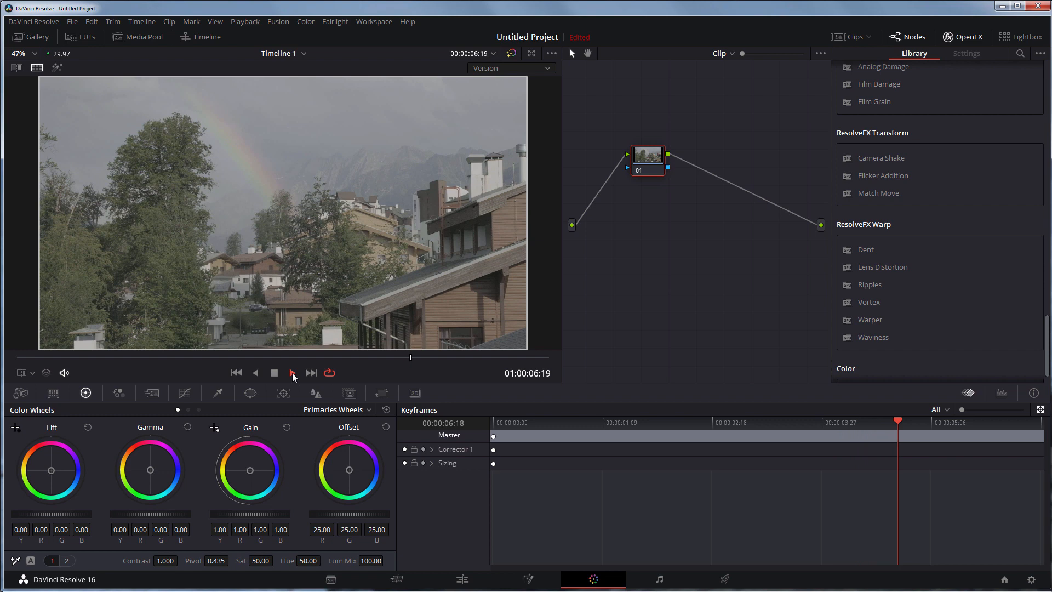
left_click(292, 372)
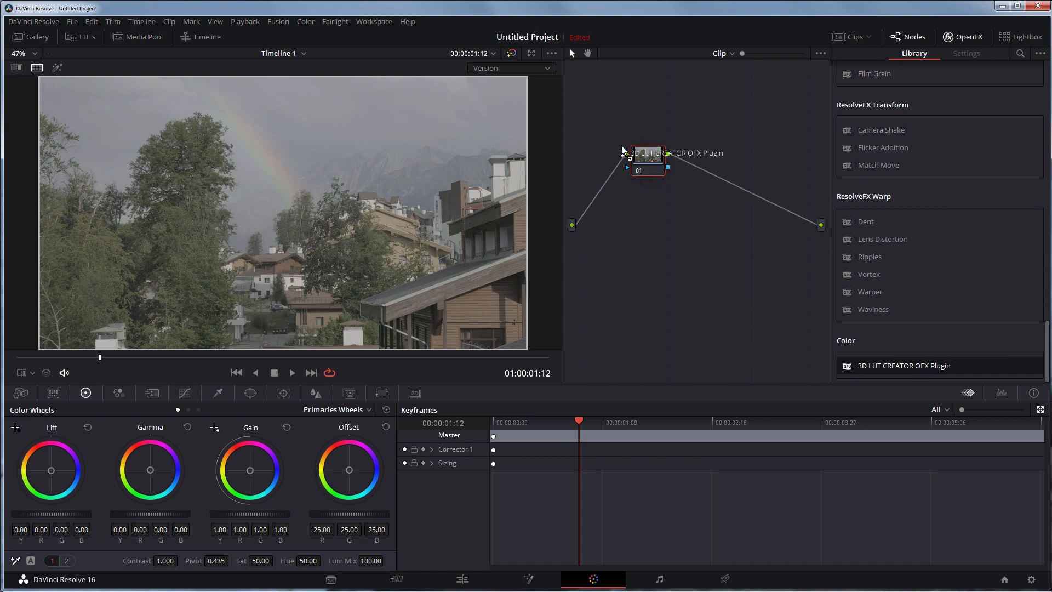
left_click(966, 53)
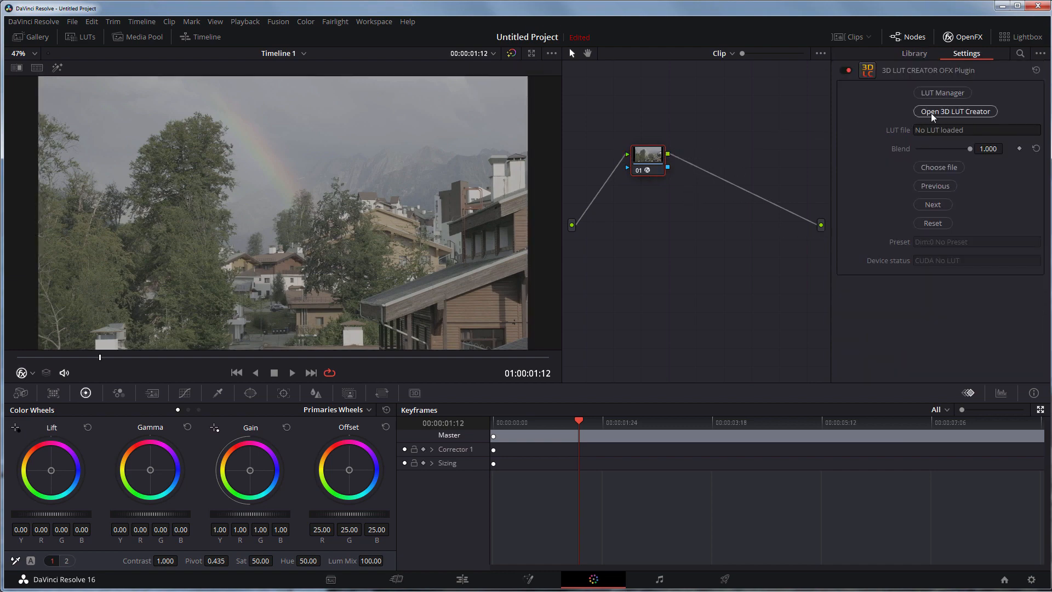
Launch 3D LUT Creator and enable Discard image profiles for displaying in Color Management
left_click(956, 111)
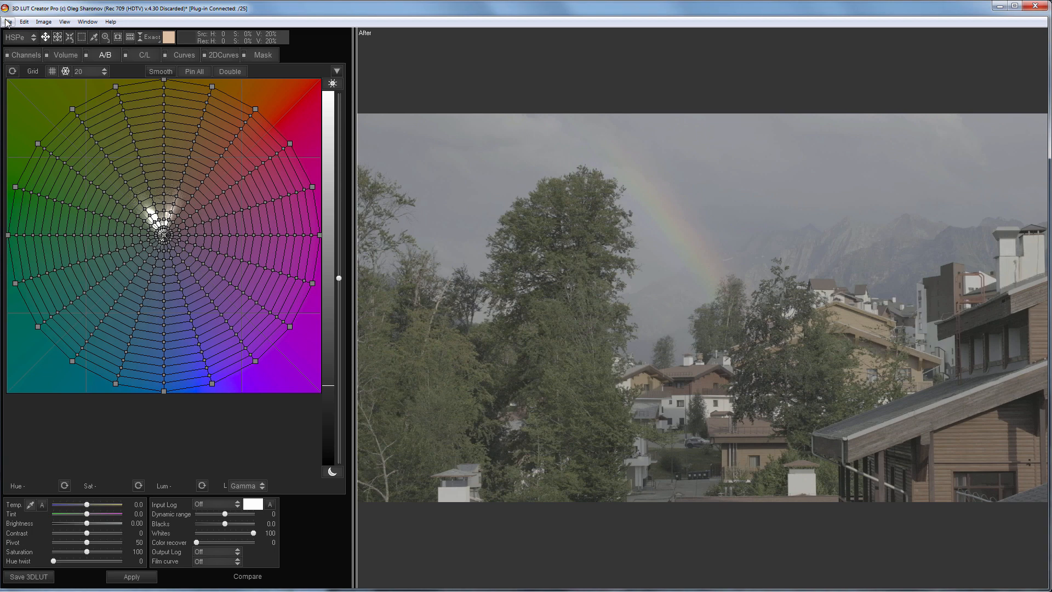
left_click(7, 21)
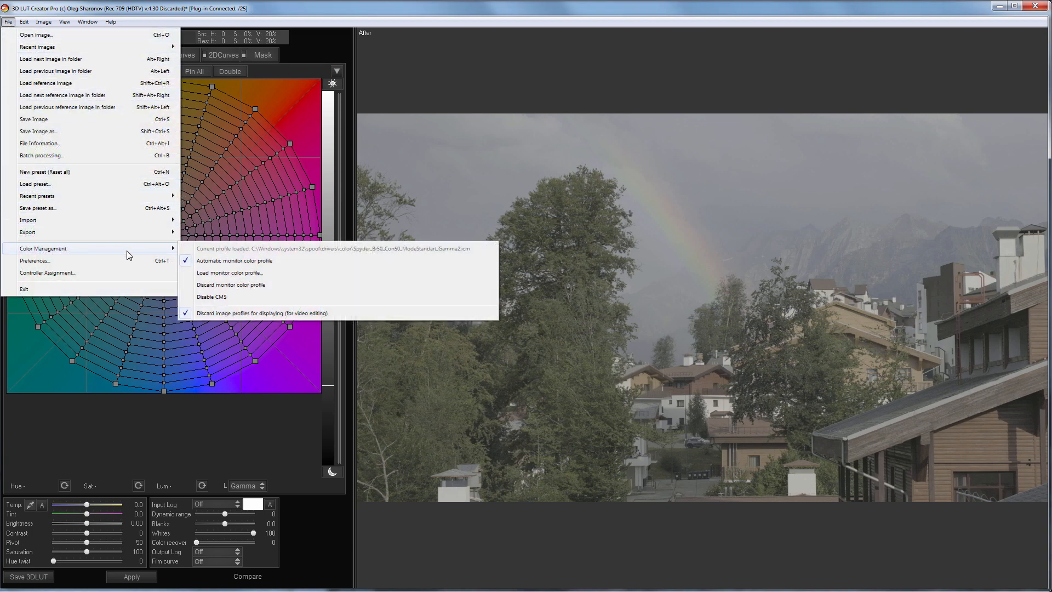
mouse_move(309, 320)
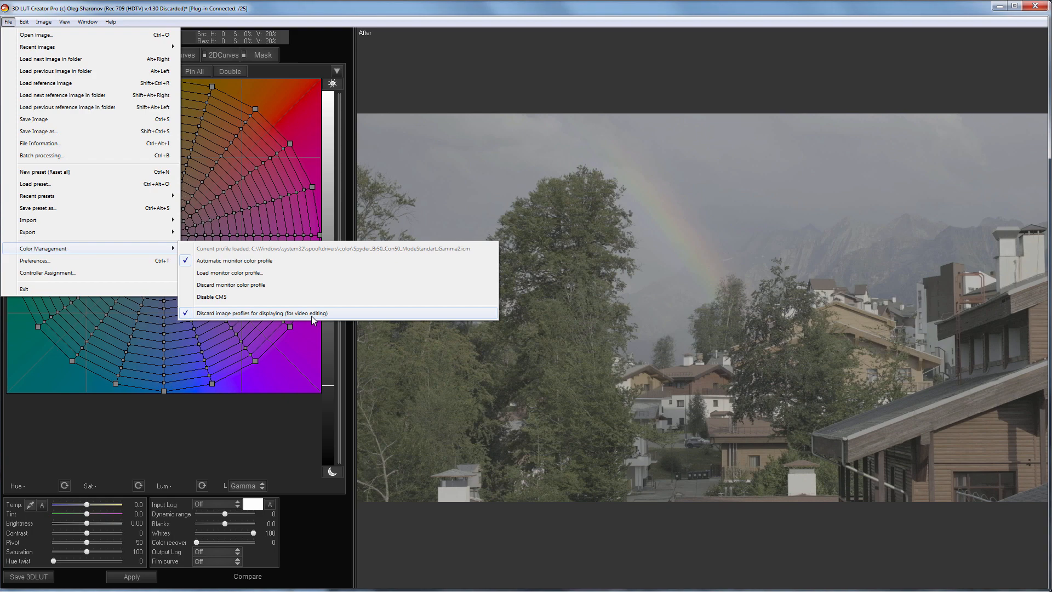
left_click(262, 313)
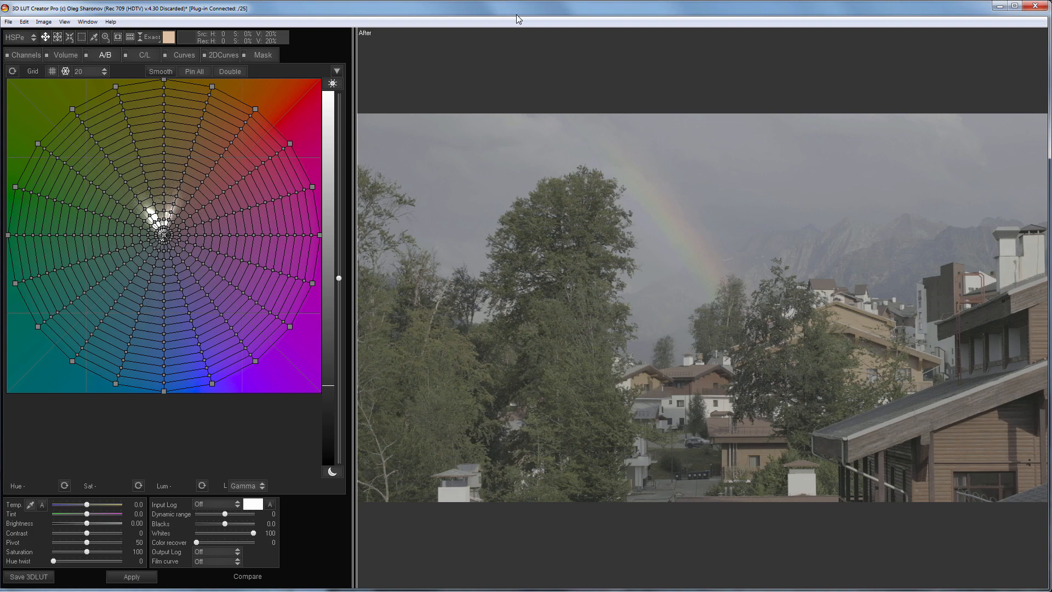
mouse_move(480, 136)
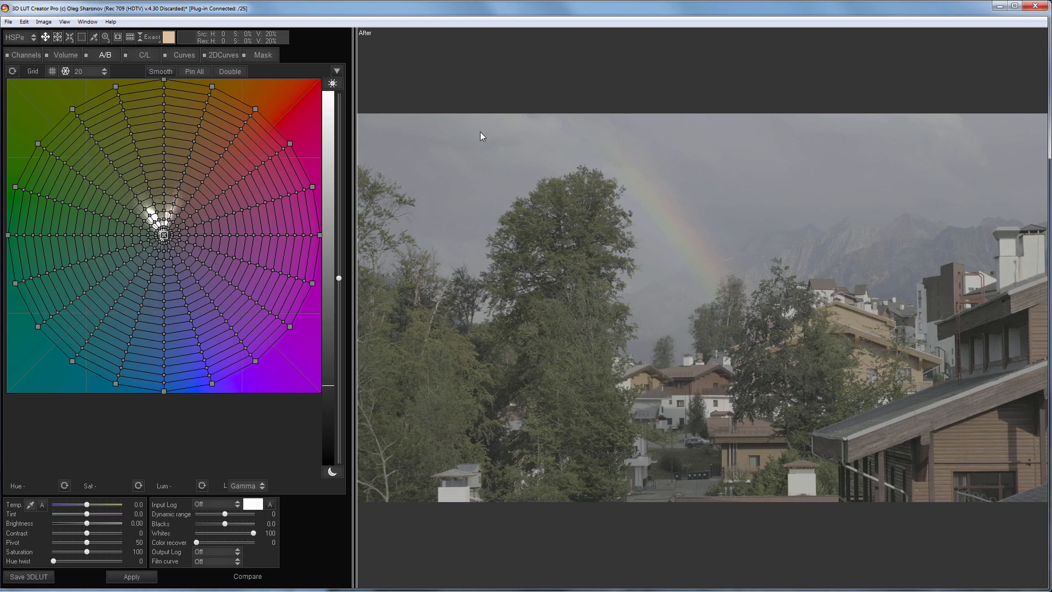
Set the Input Log to Fuji F-Log in the bottom settings panel
left_click(231, 504)
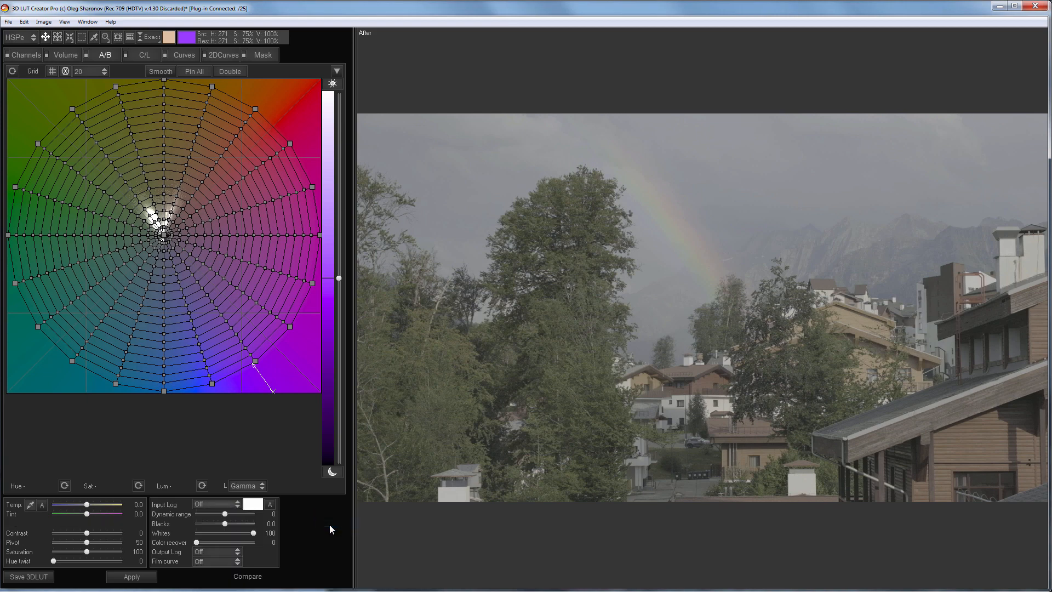
left_click(214, 504)
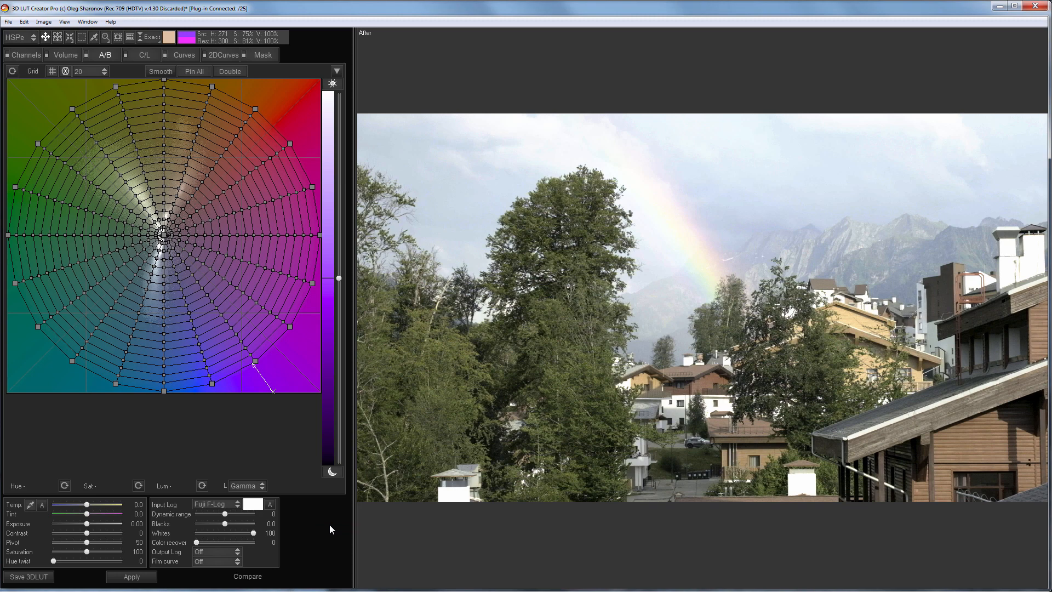
left_click(20, 55)
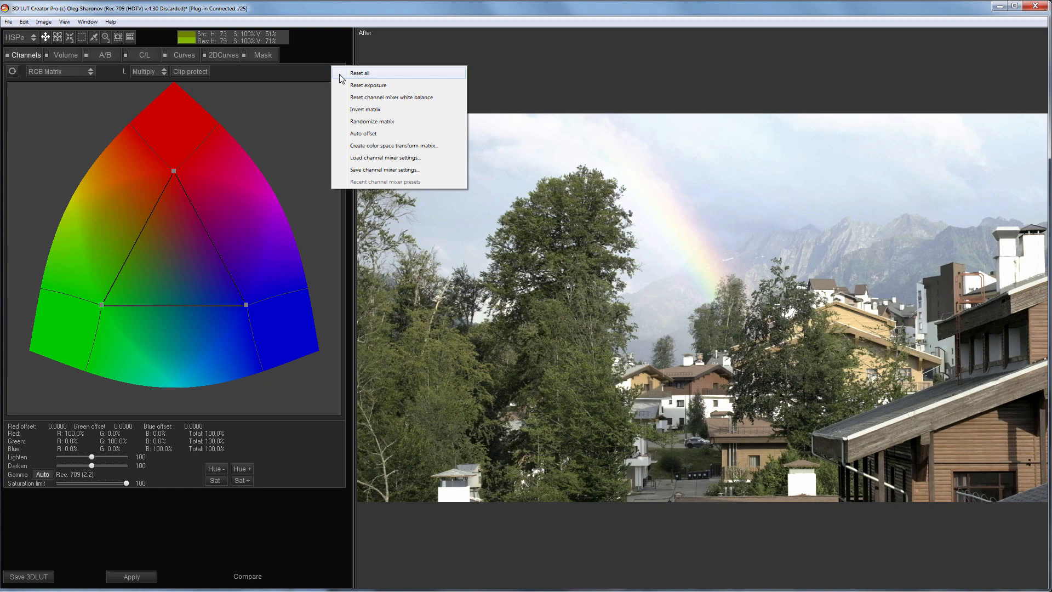
Create a colour space transform matrix with the camera gamut as input primaries
left_click(399, 145)
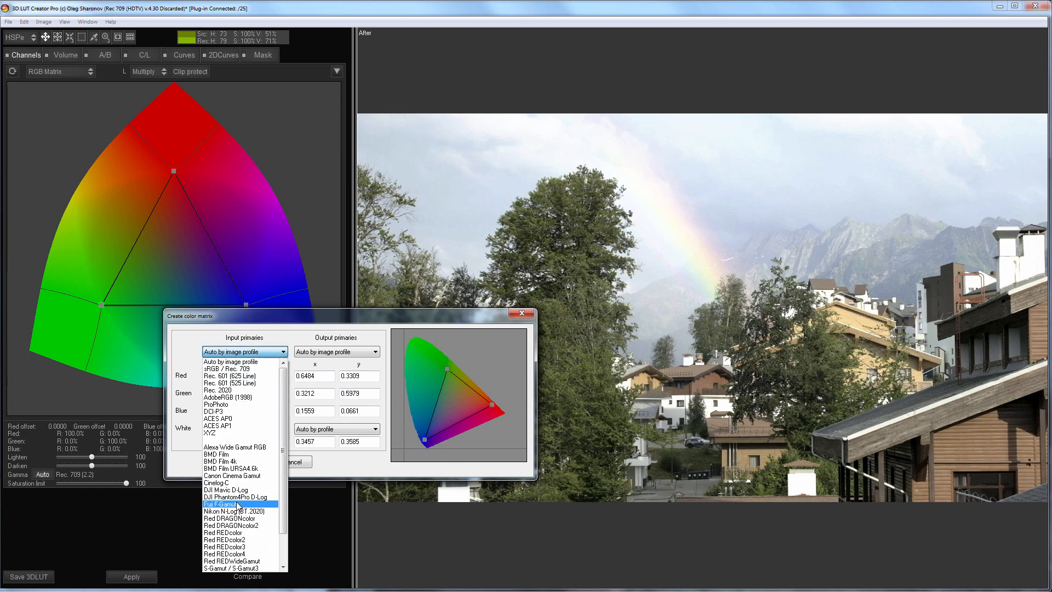
left_click(219, 504)
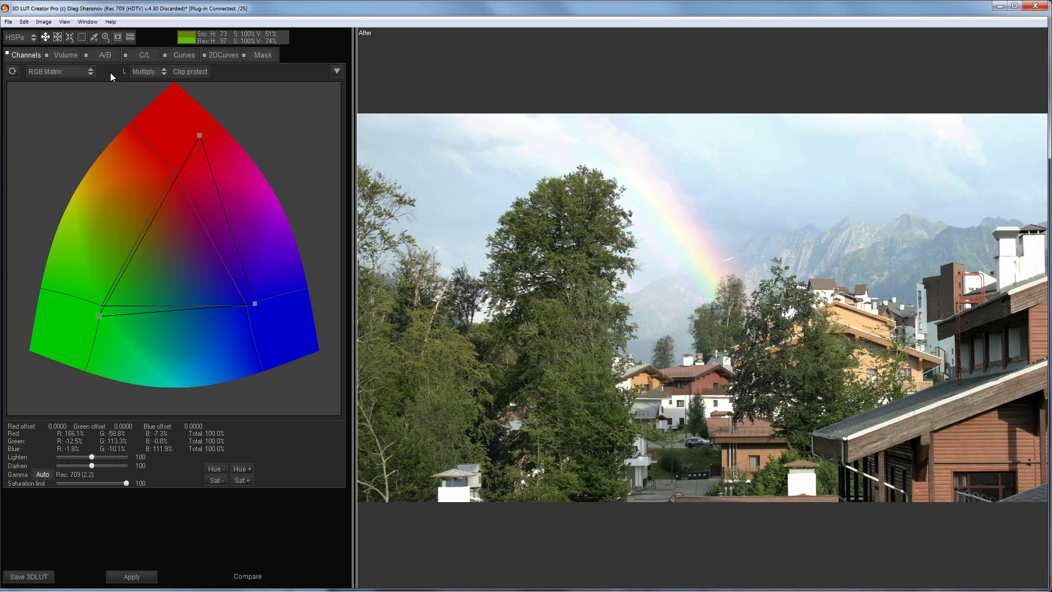
Raise the image contrast to 43 on the hue and saturation grid
left_click(92, 55)
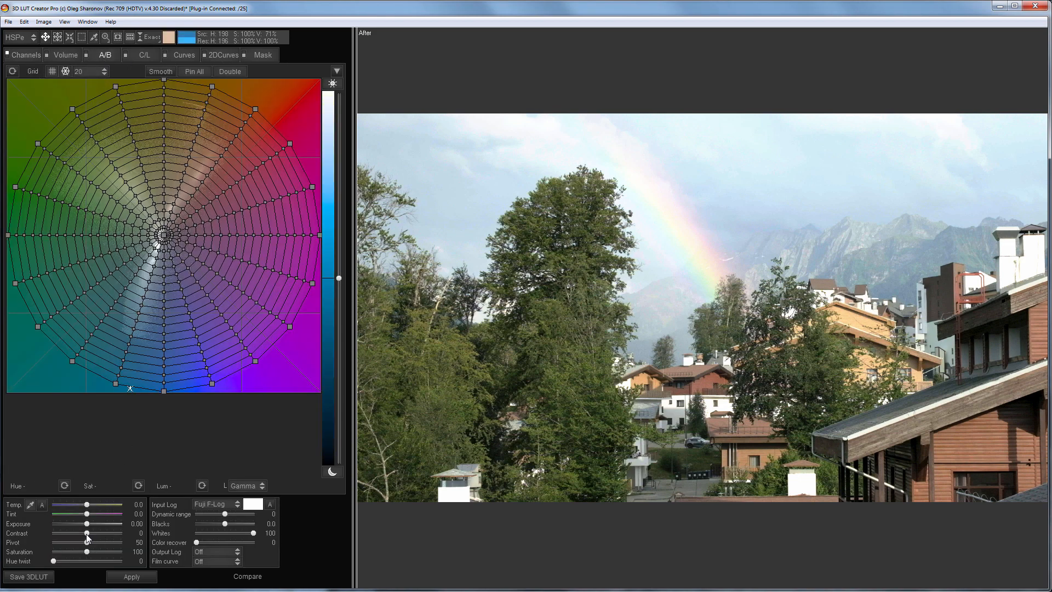
left_click_drag(86, 533, 101, 532)
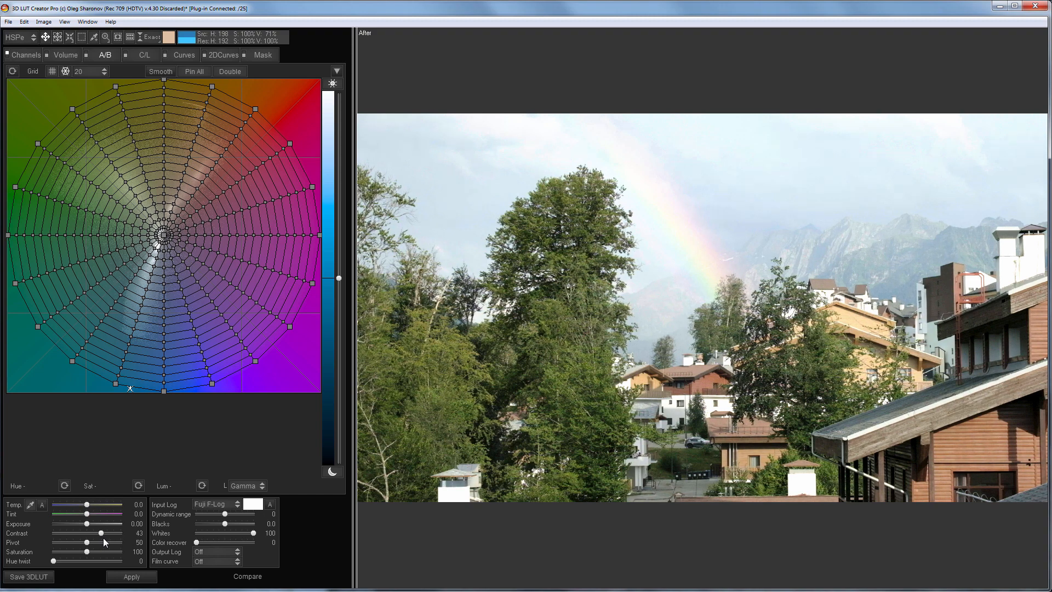
left_click_drag(236, 523, 220, 524)
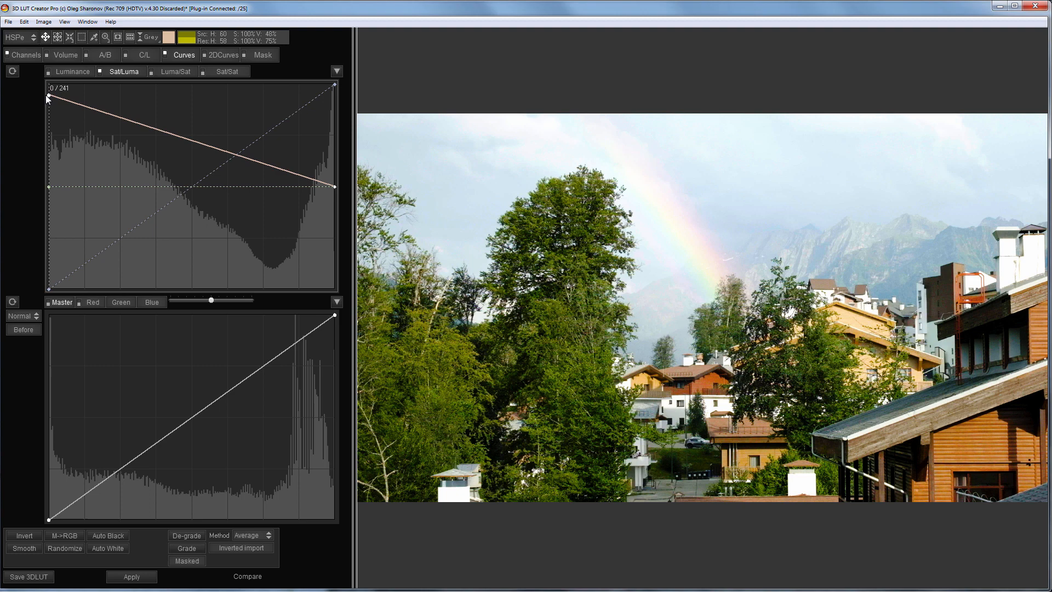
Desaturate bright tones, pull the blue primary inward, and lower exposure and blacks
left_click(24, 55)
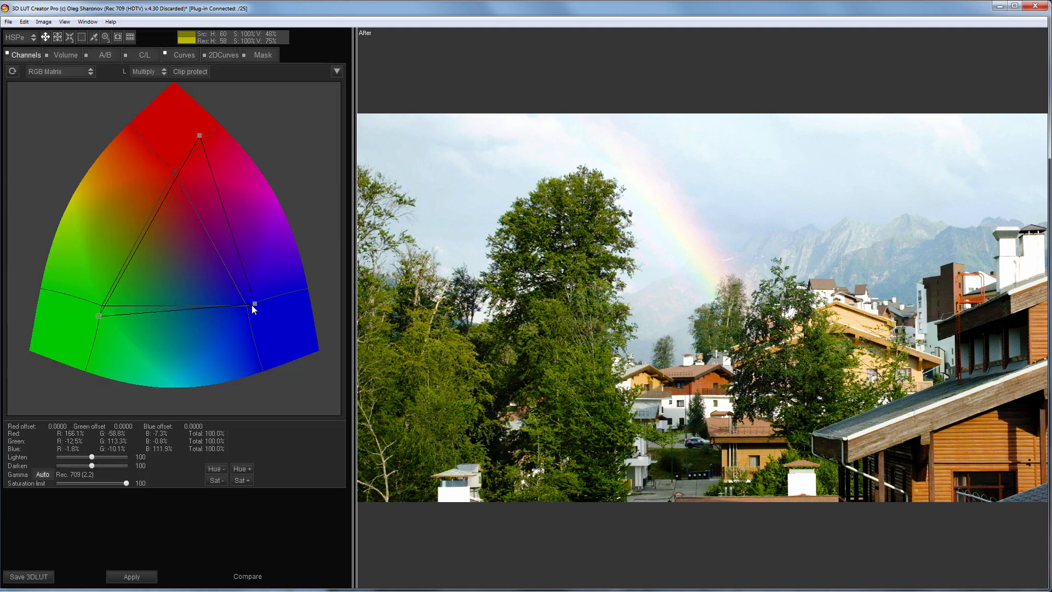
left_click_drag(252, 308, 216, 314)
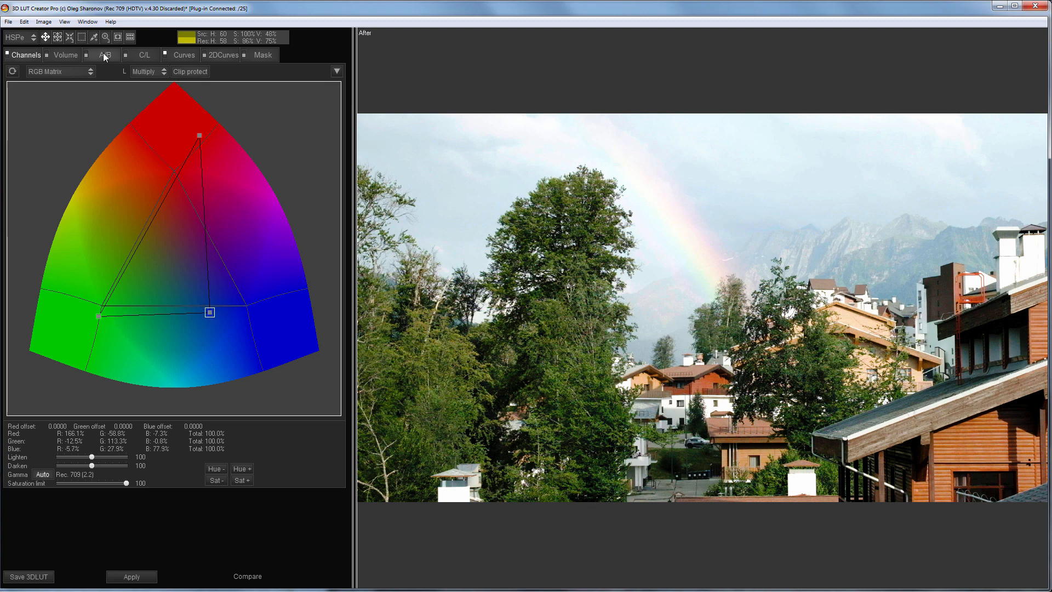
left_click(101, 55)
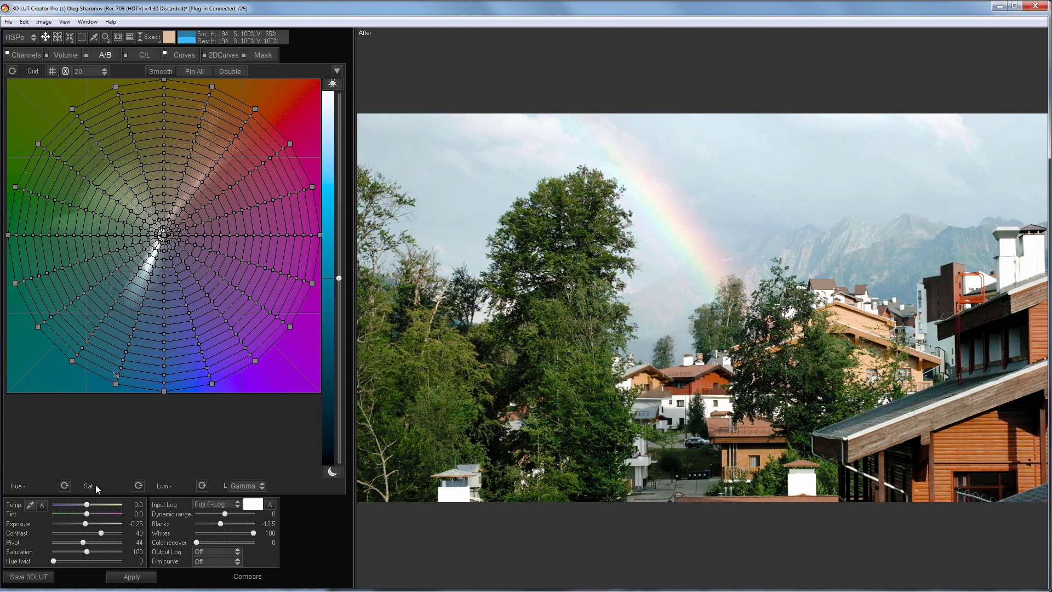
left_click(247, 576)
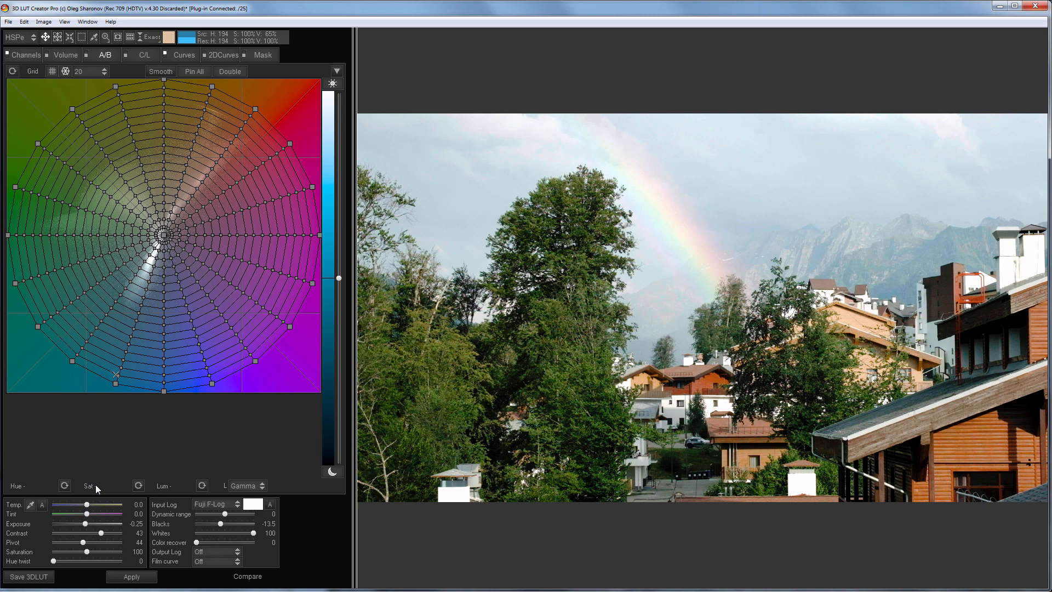
left_click(22, 22)
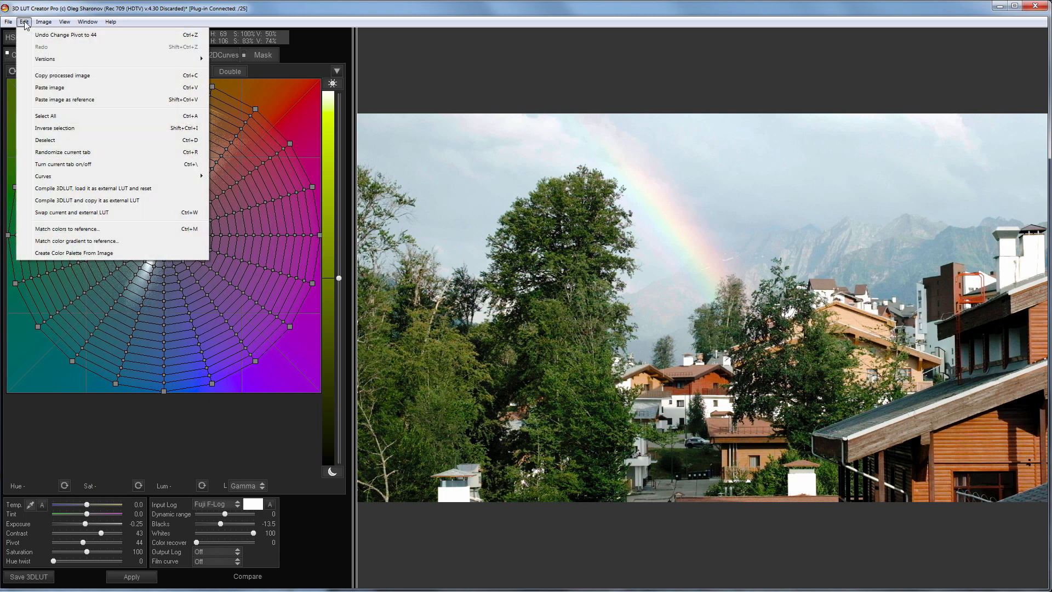
mouse_move(166, 206)
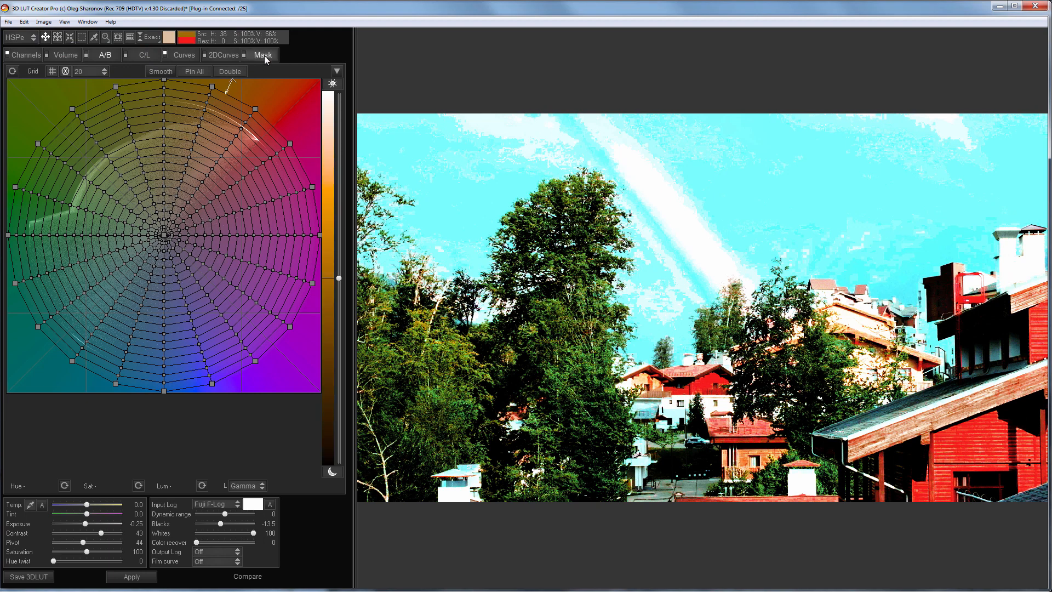
Darken the exposure to start a second, sky-focused grading pass
left_click(264, 54)
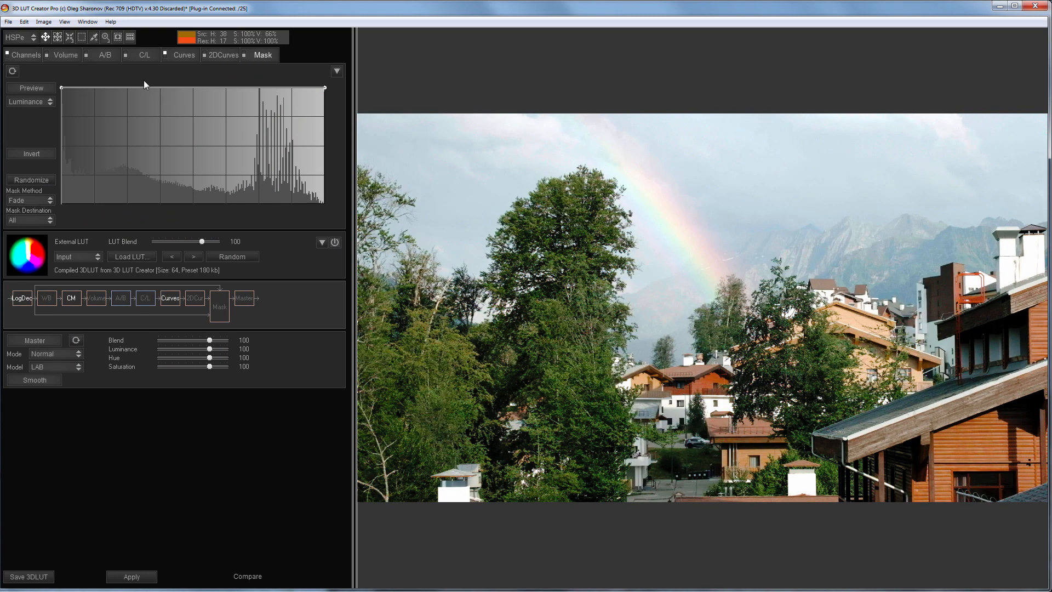
left_click(84, 55)
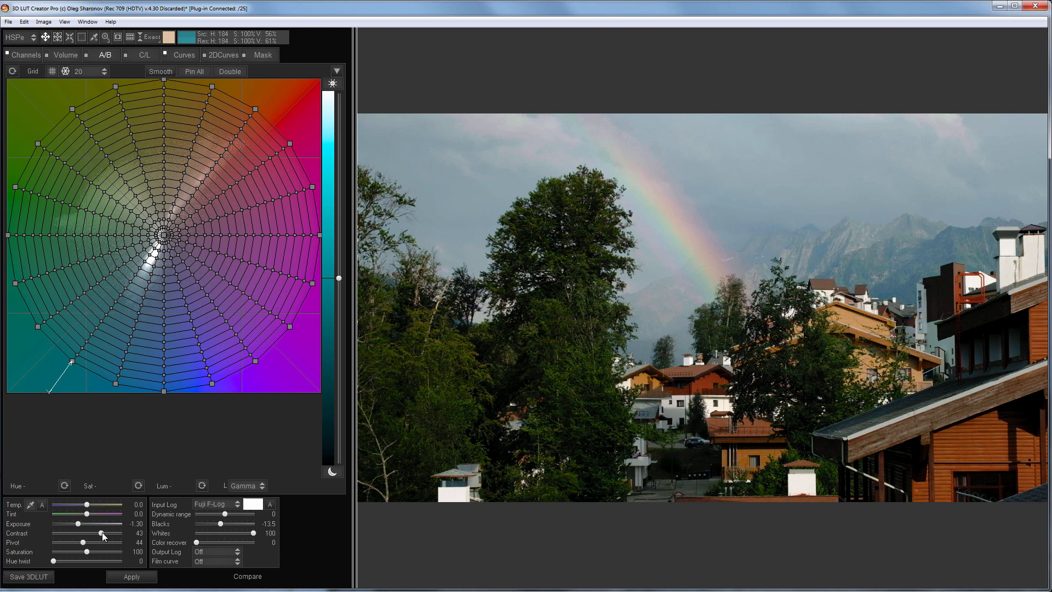
left_click_drag(101, 533, 108, 533)
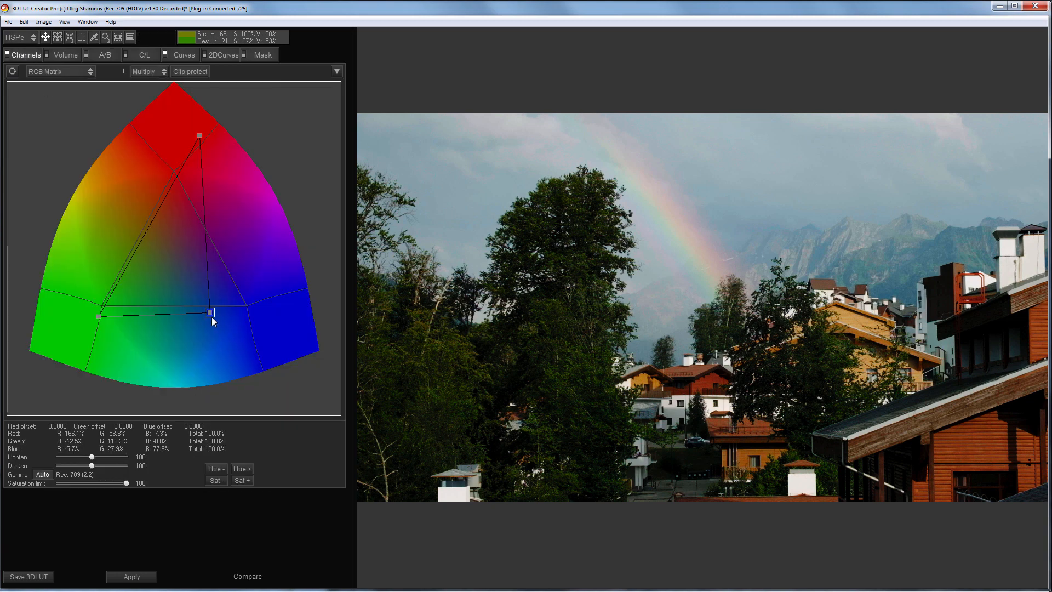
Nudge the blue matrix primary slightly upward and bring up the mask settings
left_click_drag(211, 313, 208, 313)
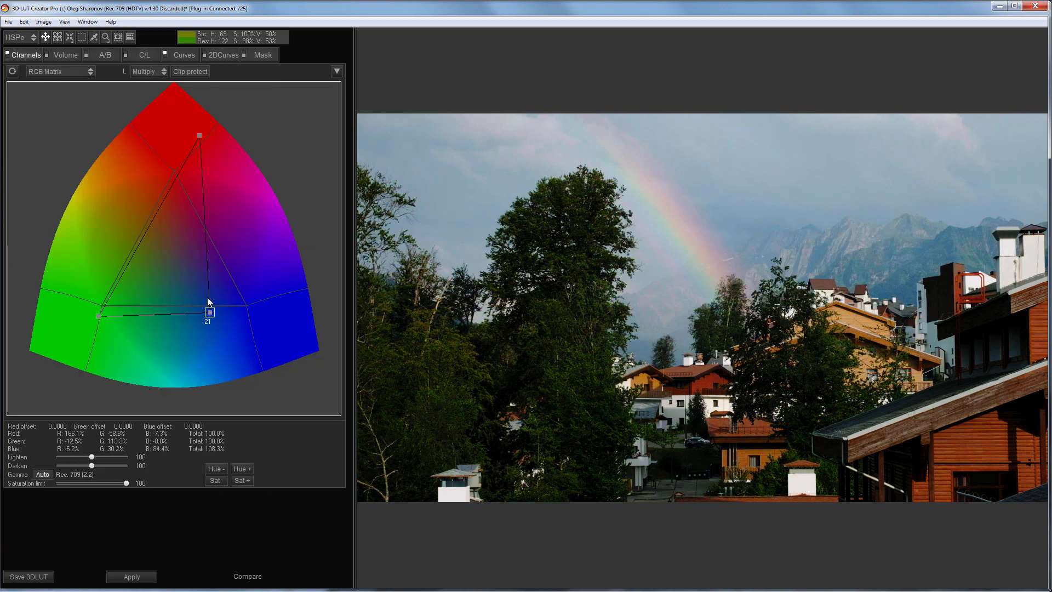
left_click_drag(209, 312, 210, 308)
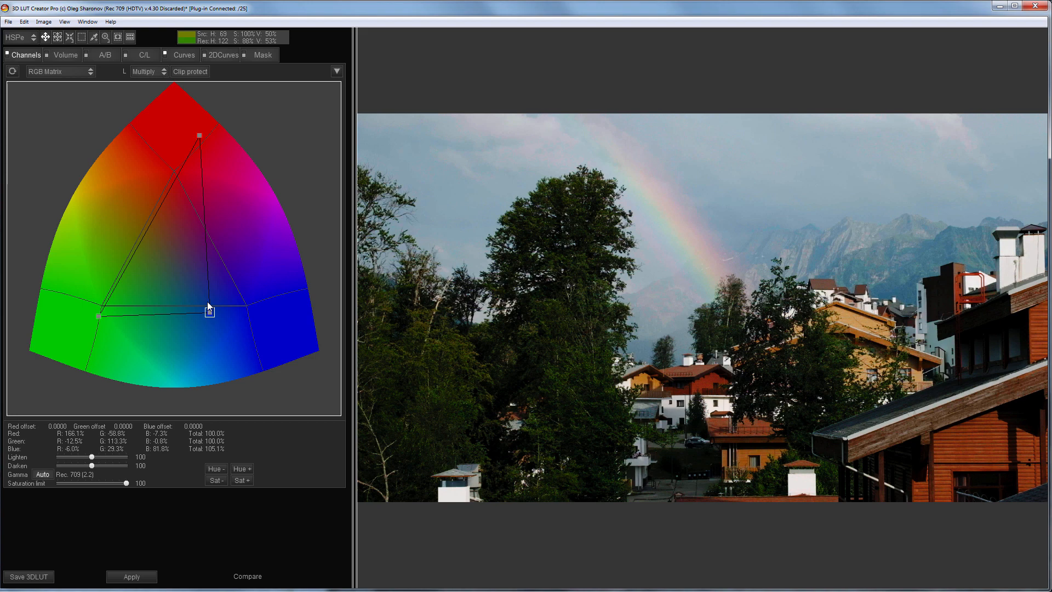
left_click(265, 55)
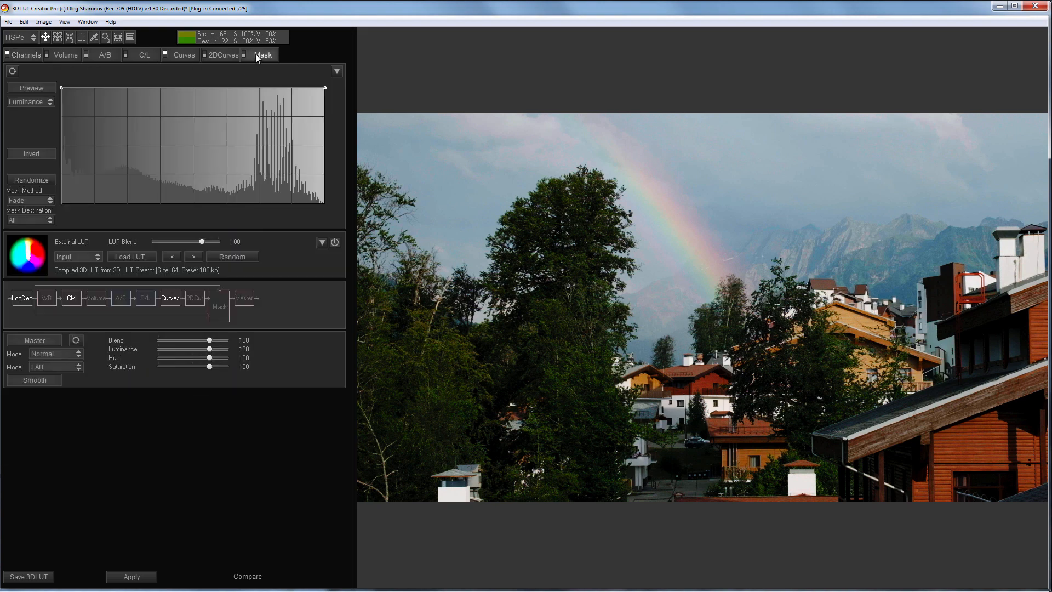
left_click(77, 257)
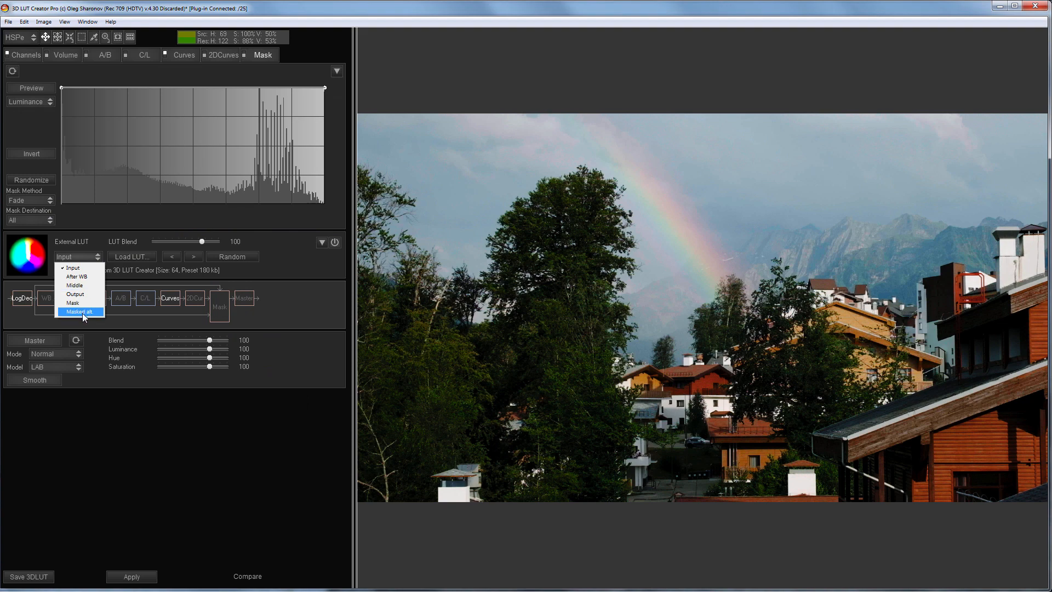
Set External LUT to Masked alt and shape a green-channel mask curve isolating the sky
left_click(80, 311)
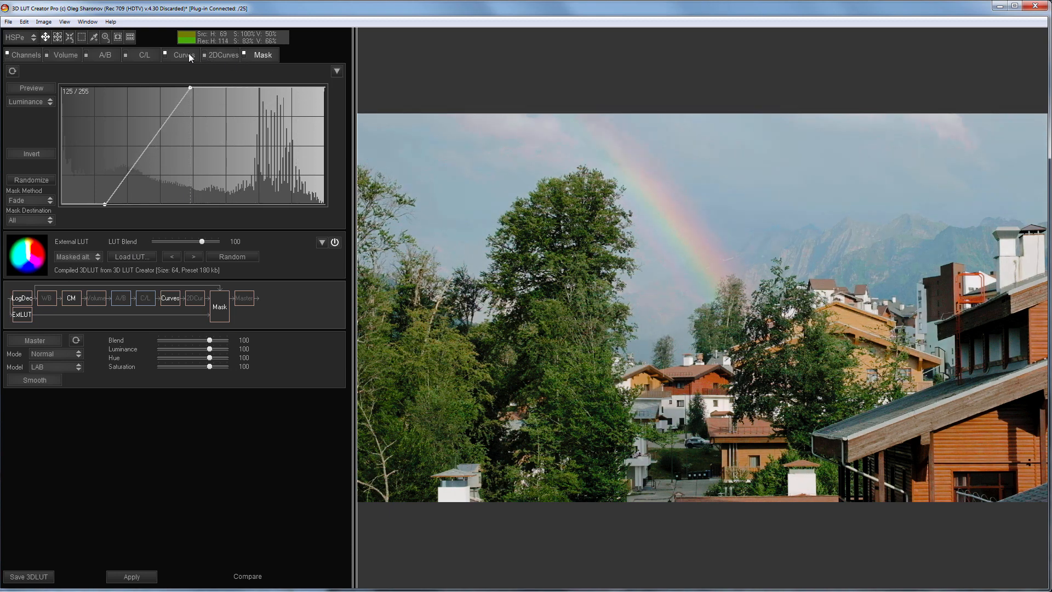
left_click_drag(191, 88, 164, 89)
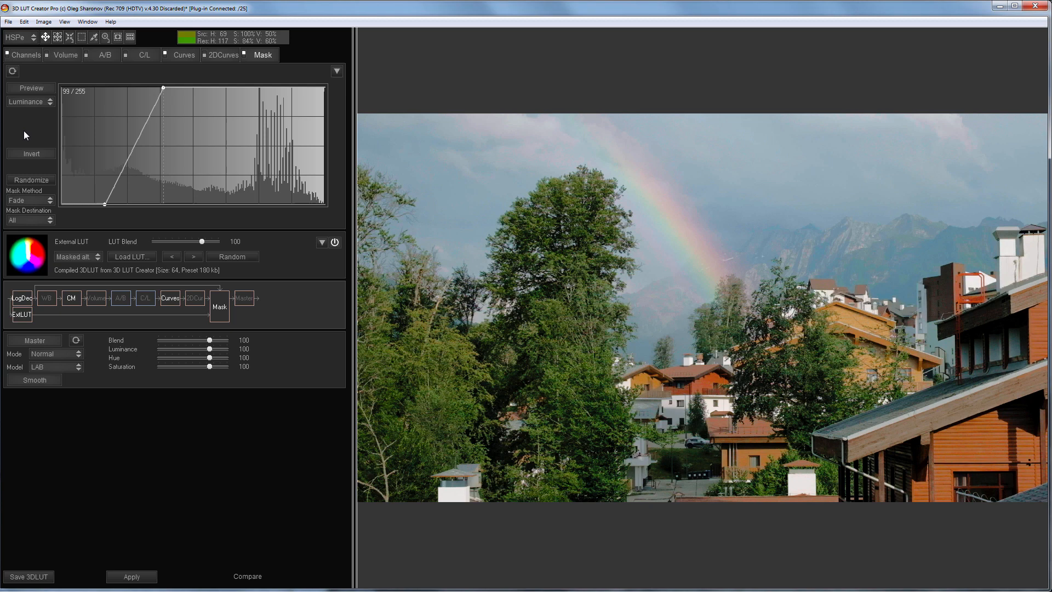
left_click(30, 88)
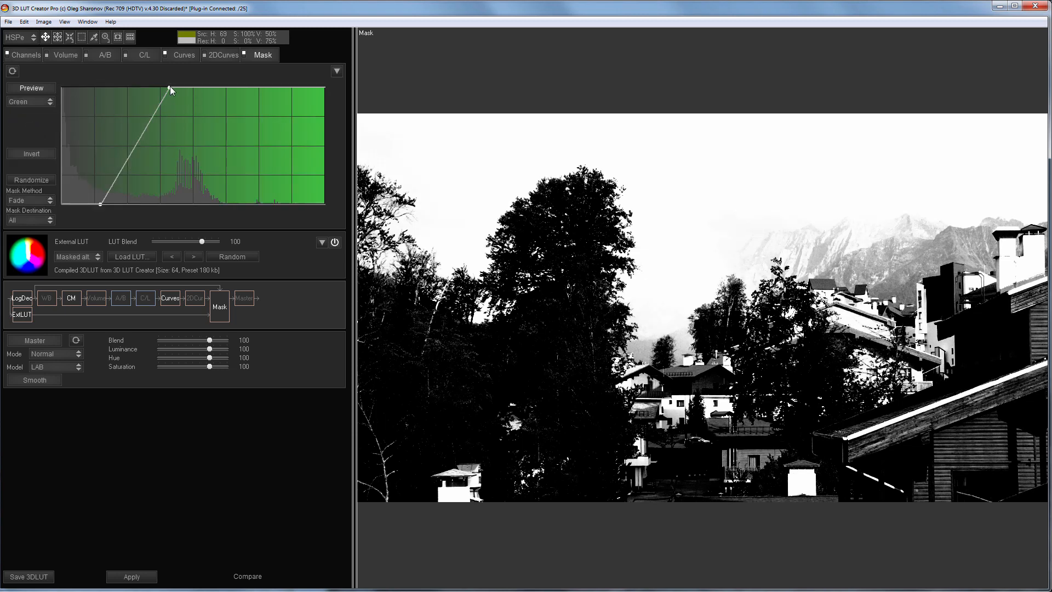
left_click_drag(171, 90, 141, 87)
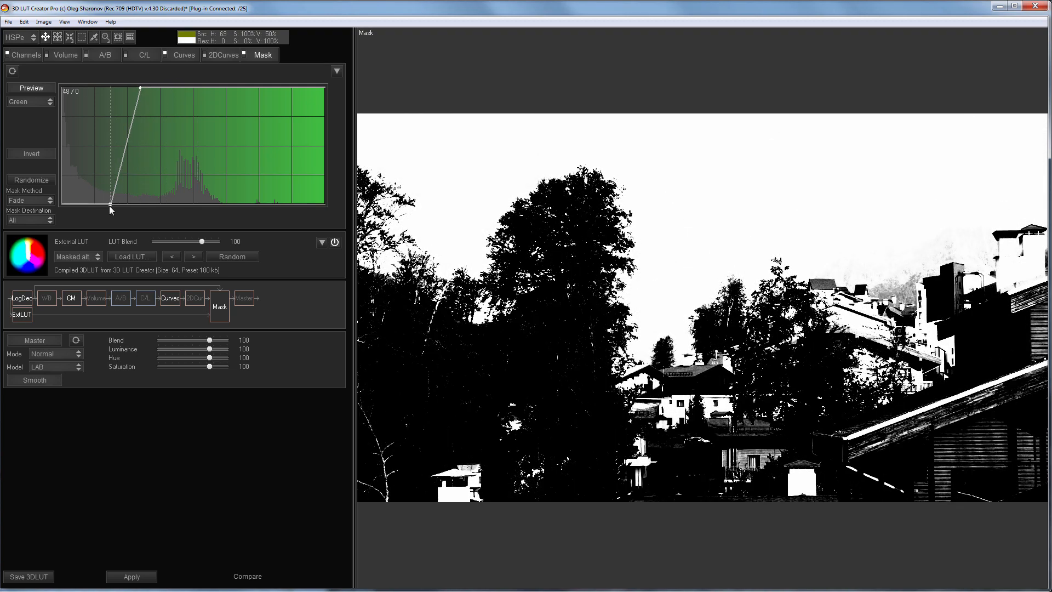
left_click_drag(140, 89, 141, 108)
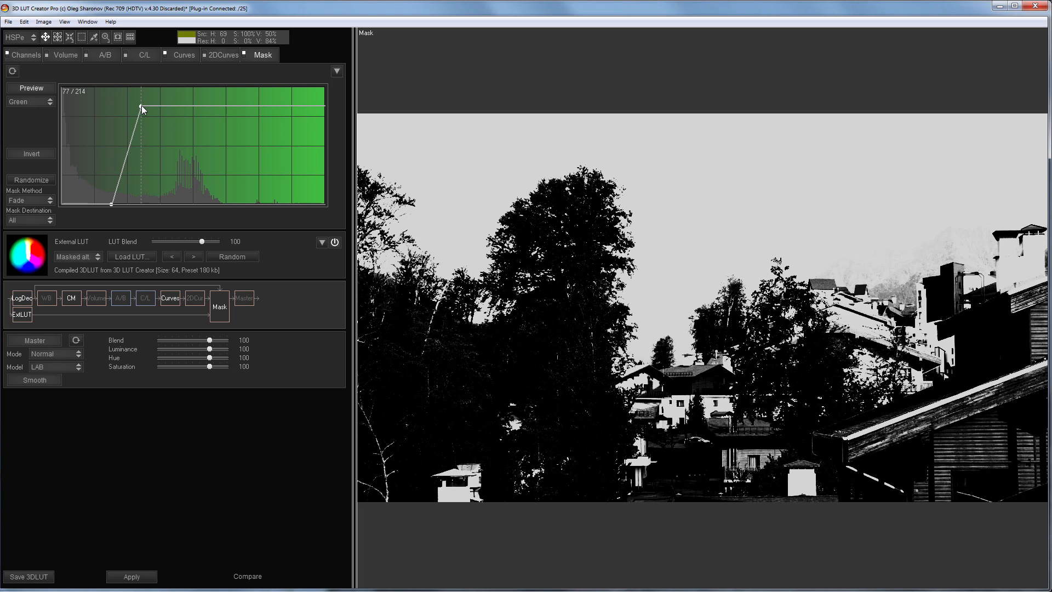
left_click(30, 88)
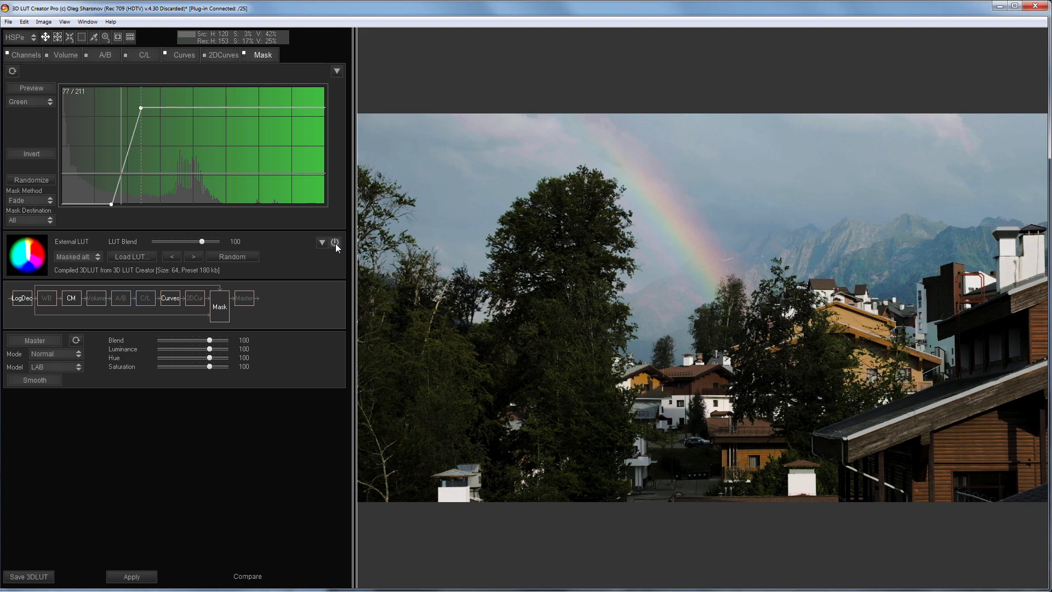
Compare the image before and after the external LUT, then preview the mask
left_click(334, 242)
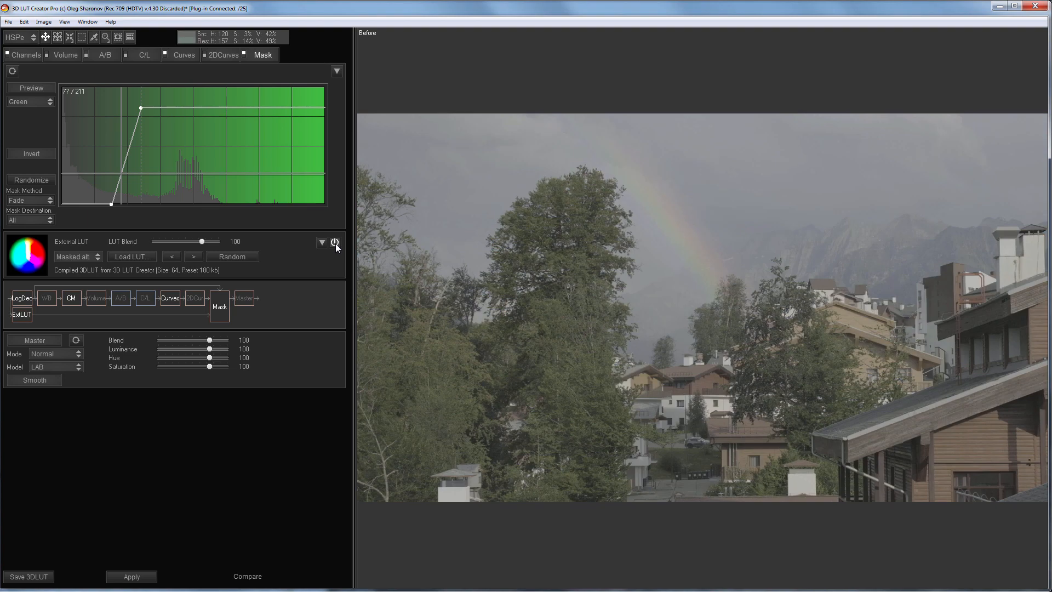
left_click(335, 242)
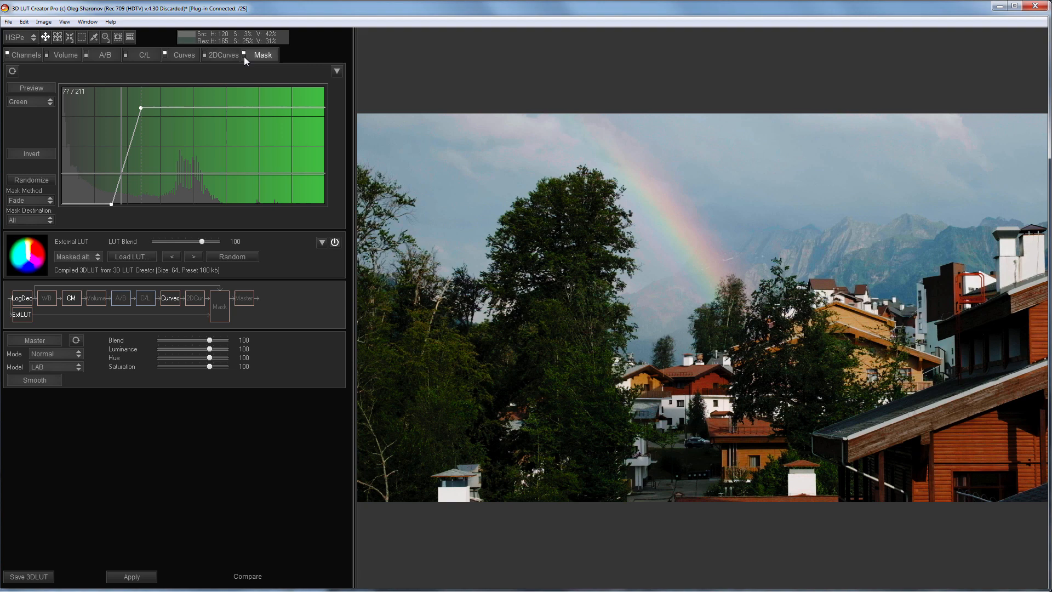
left_click(30, 88)
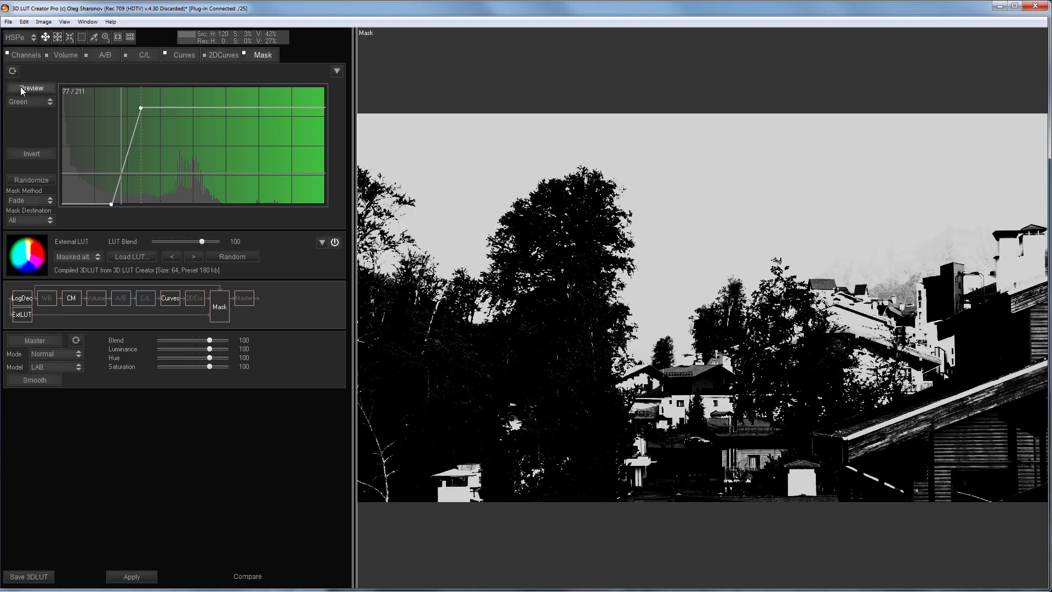
Shift both mask ramp points so the darker grade also covers the mountains
left_click_drag(140, 108, 159, 111)
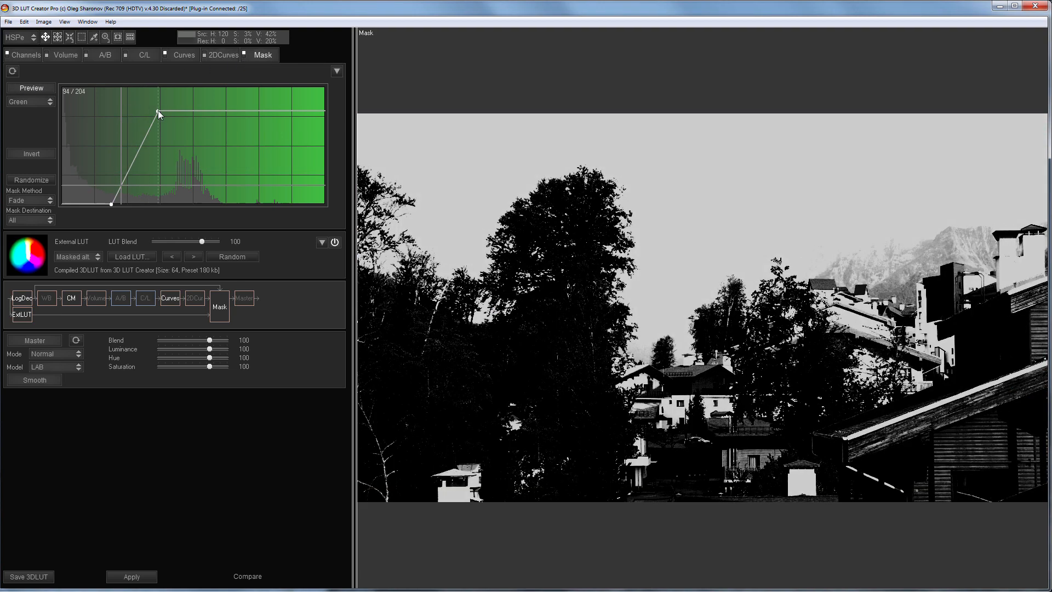
left_click_drag(158, 113, 169, 108)
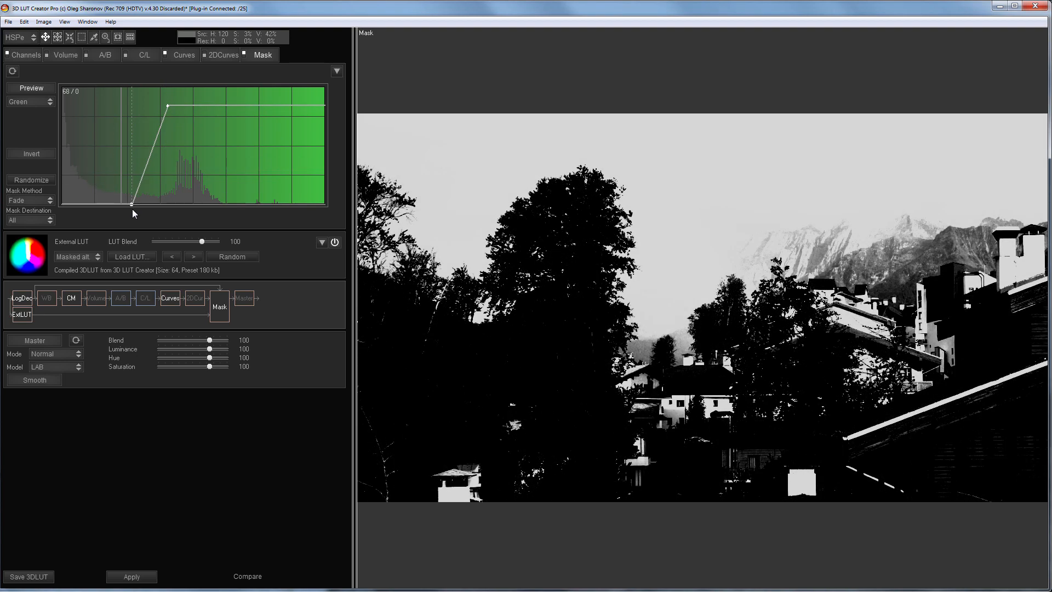
left_click(29, 87)
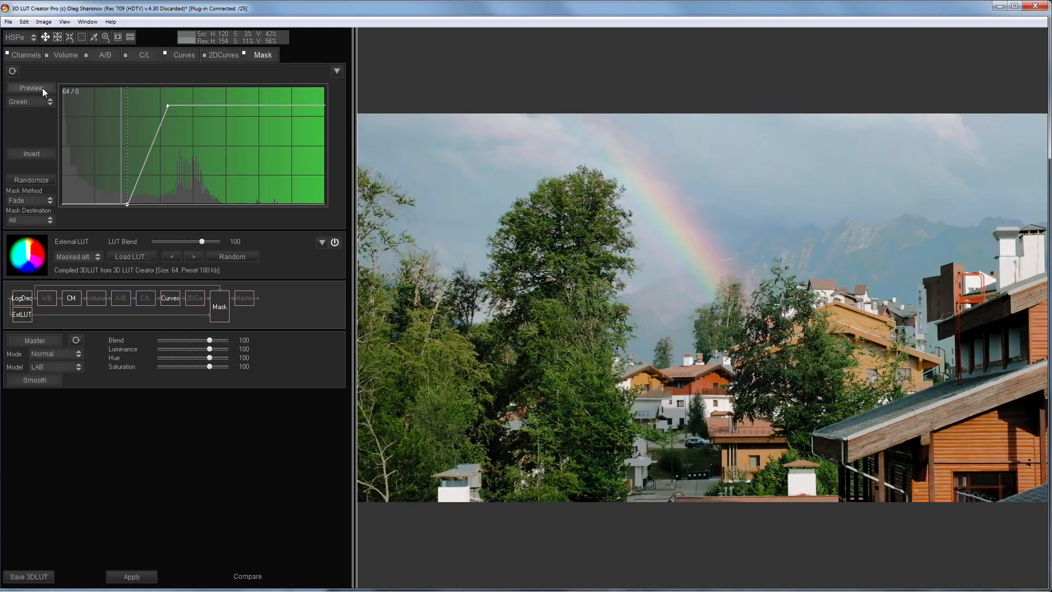
left_click(132, 576)
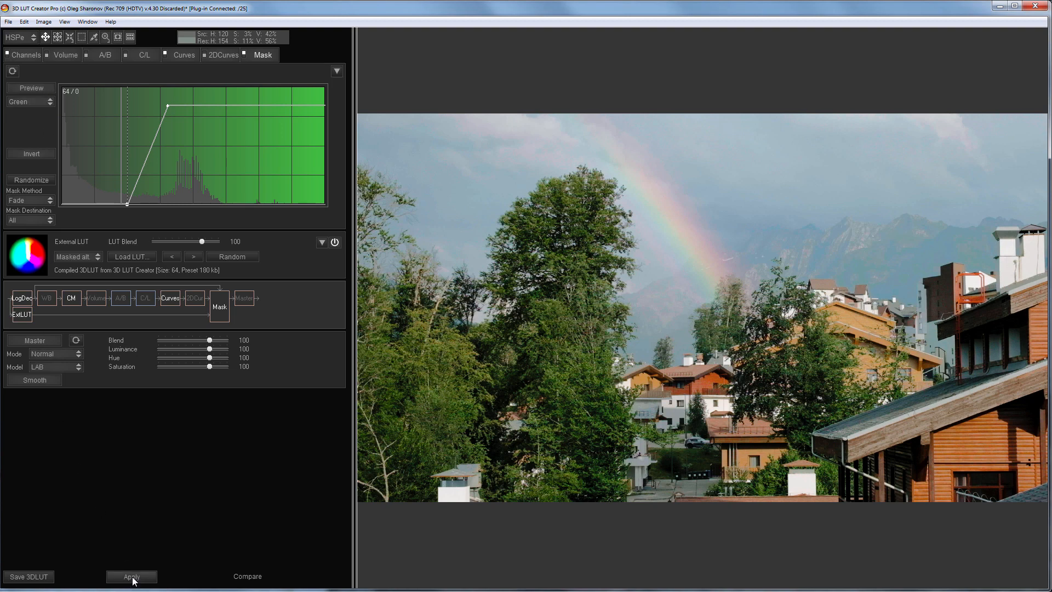
Apply the grade to Resolve, play the clip and toggle the plugin on and off
left_click(132, 577)
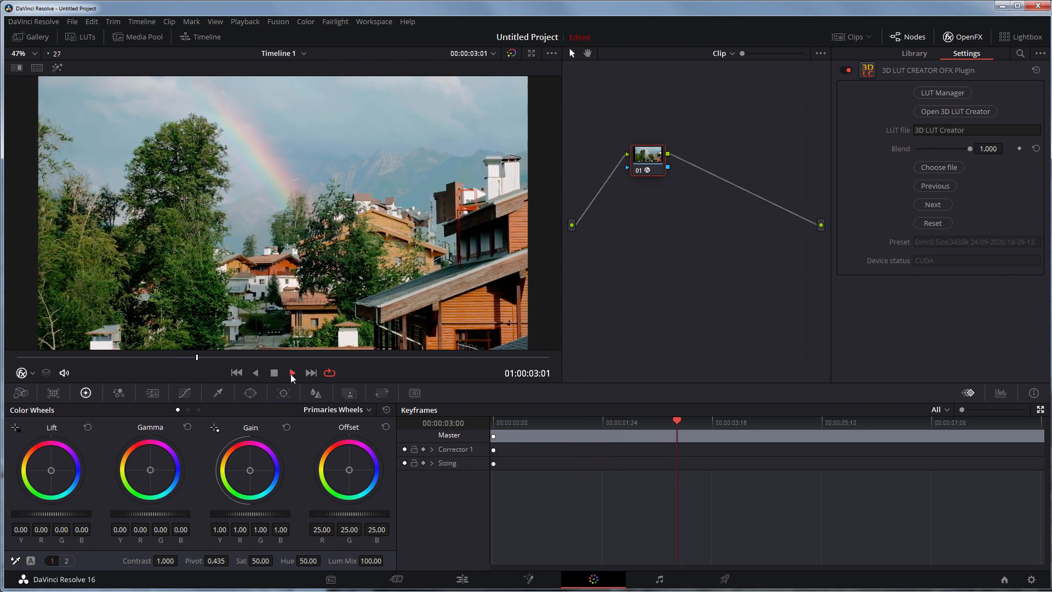
left_click(292, 373)
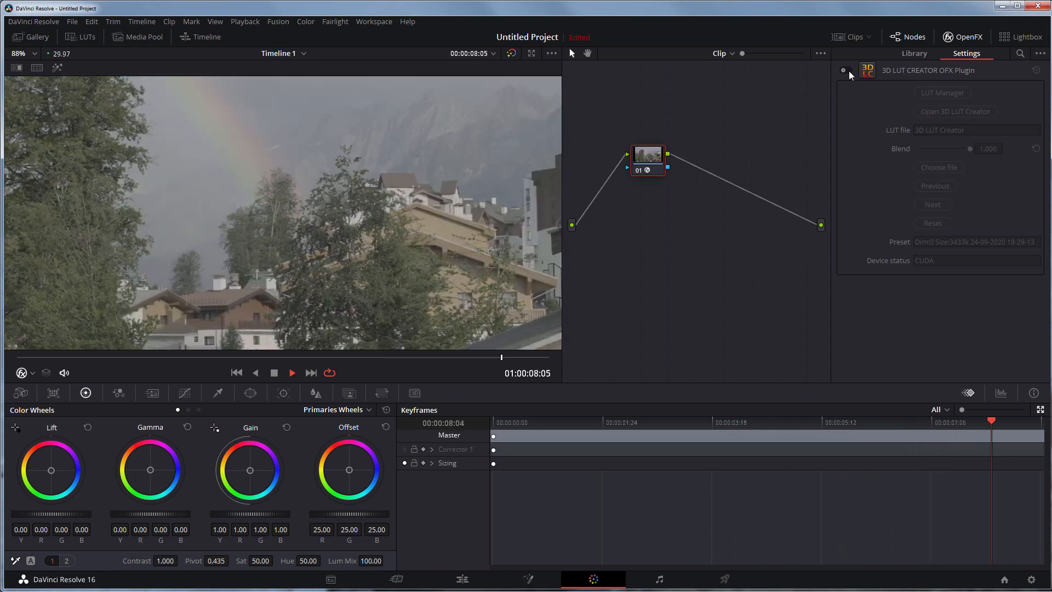
left_click(844, 70)
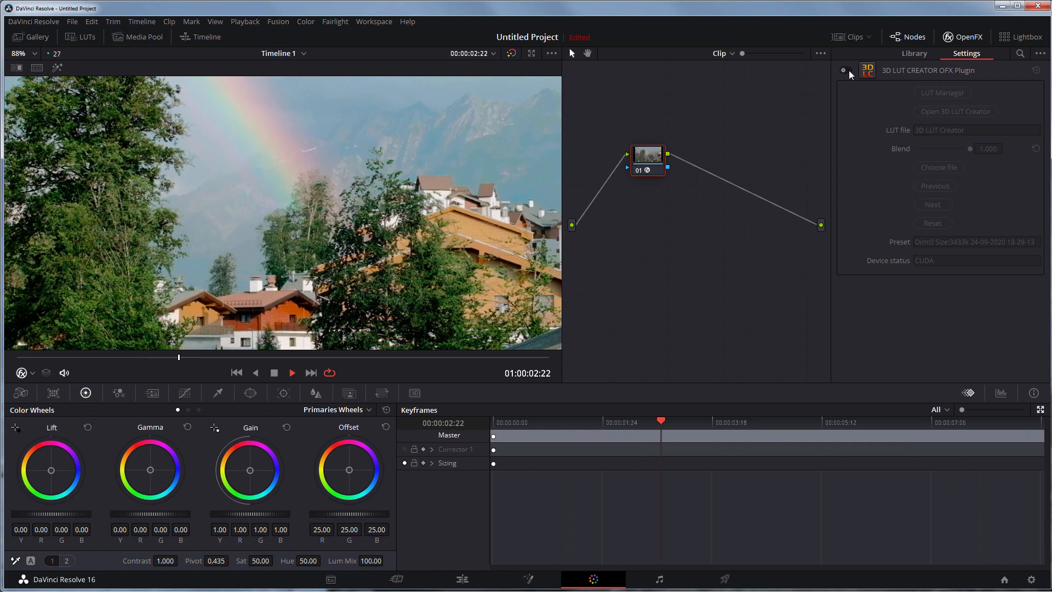
left_click(843, 70)
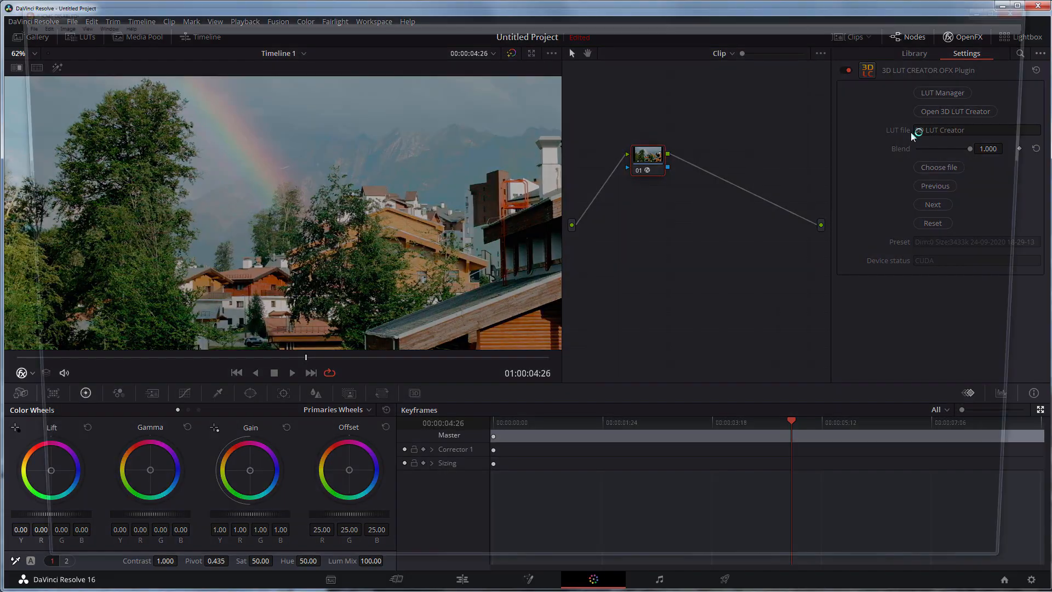
Reopen the Mask tab and drag the green mask curve's lower and upper points to soften edges
left_click(955, 111)
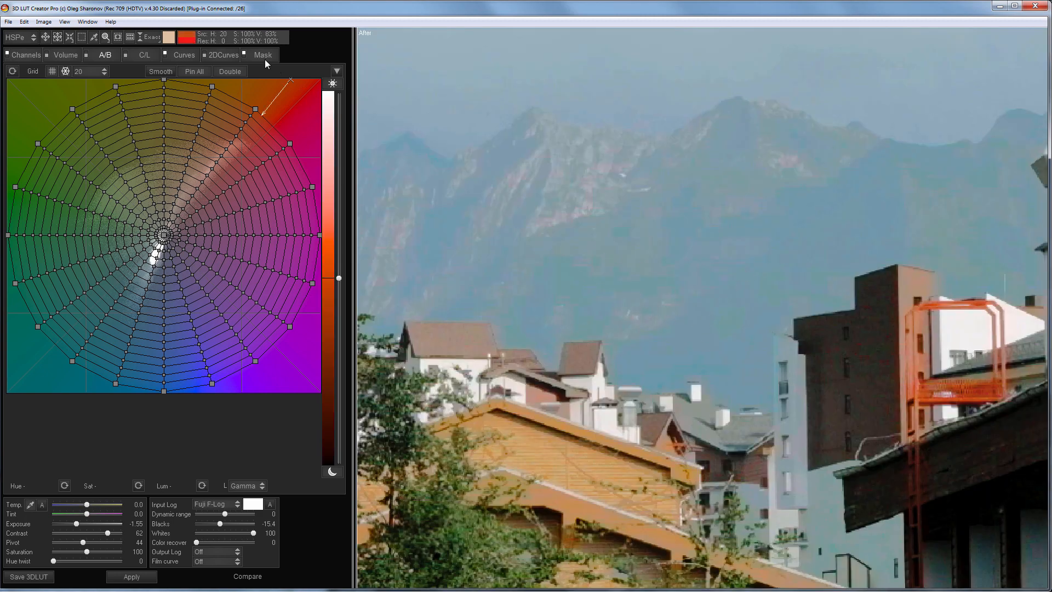
left_click(265, 54)
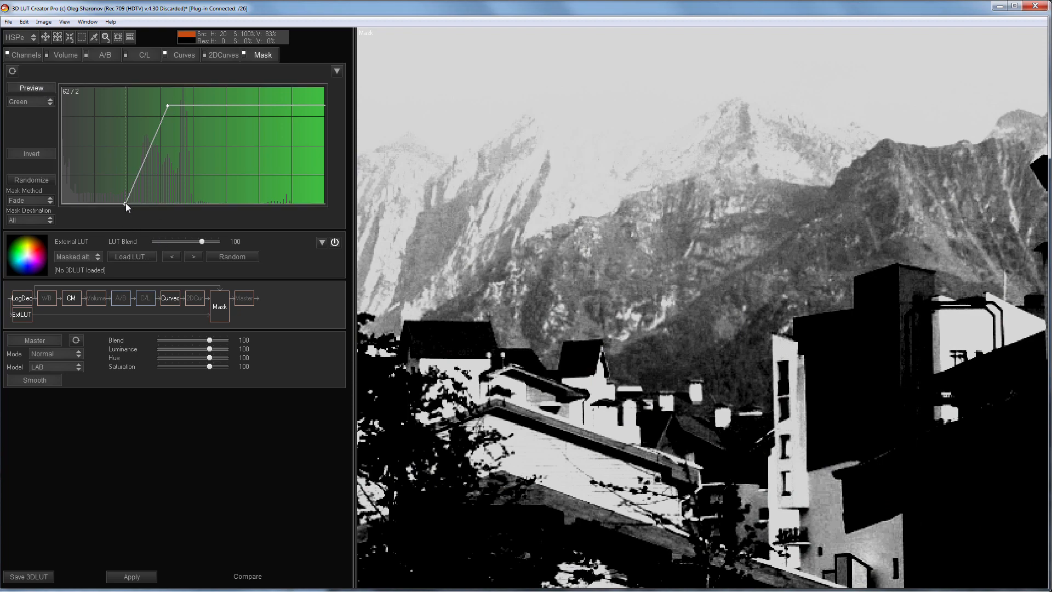
left_click_drag(126, 206, 105, 204)
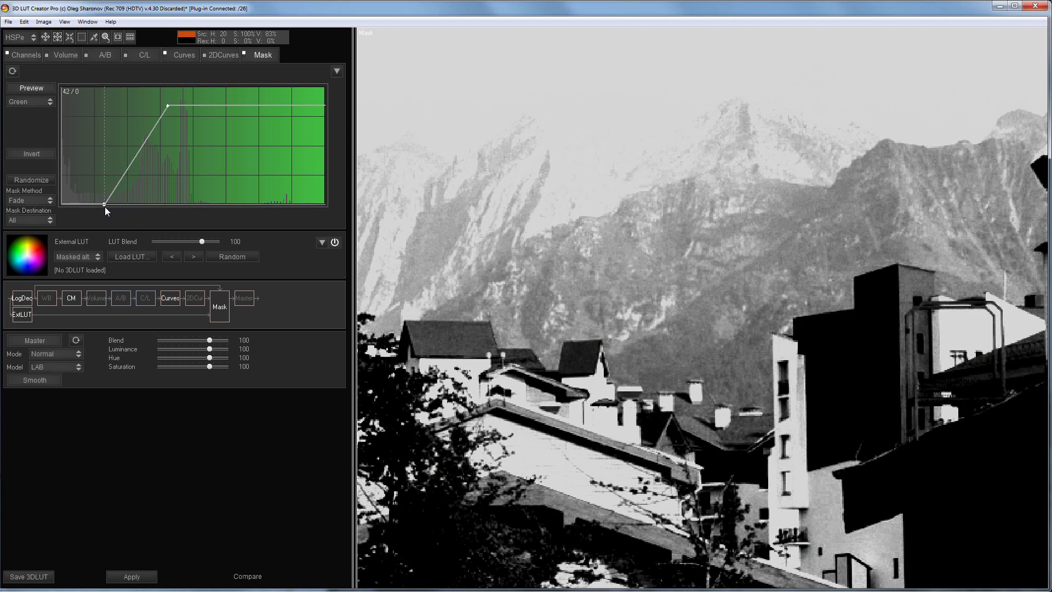
left_click_drag(106, 203, 92, 203)
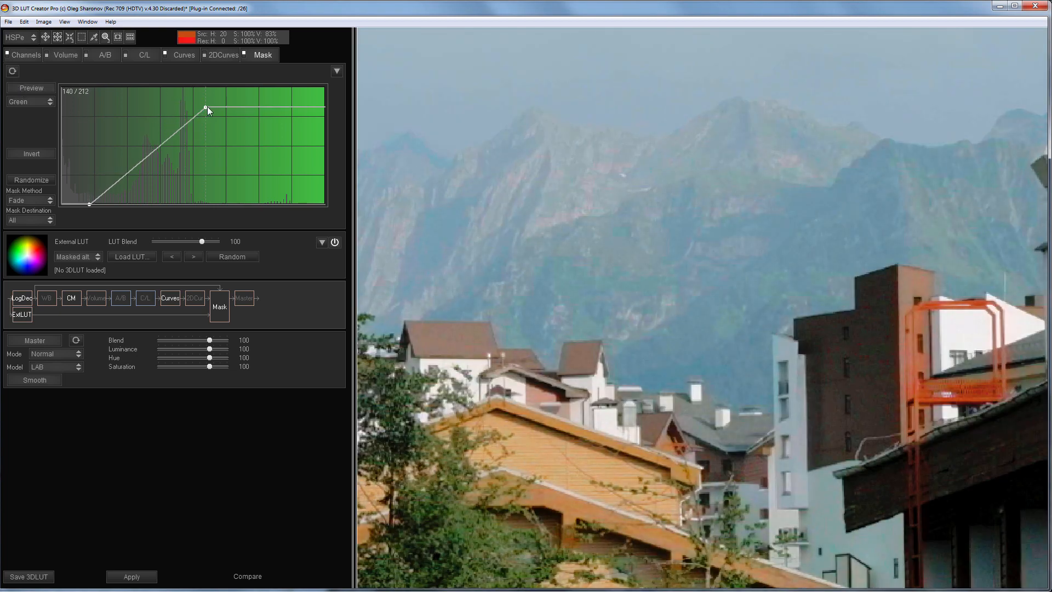
left_click_drag(206, 109, 141, 177)
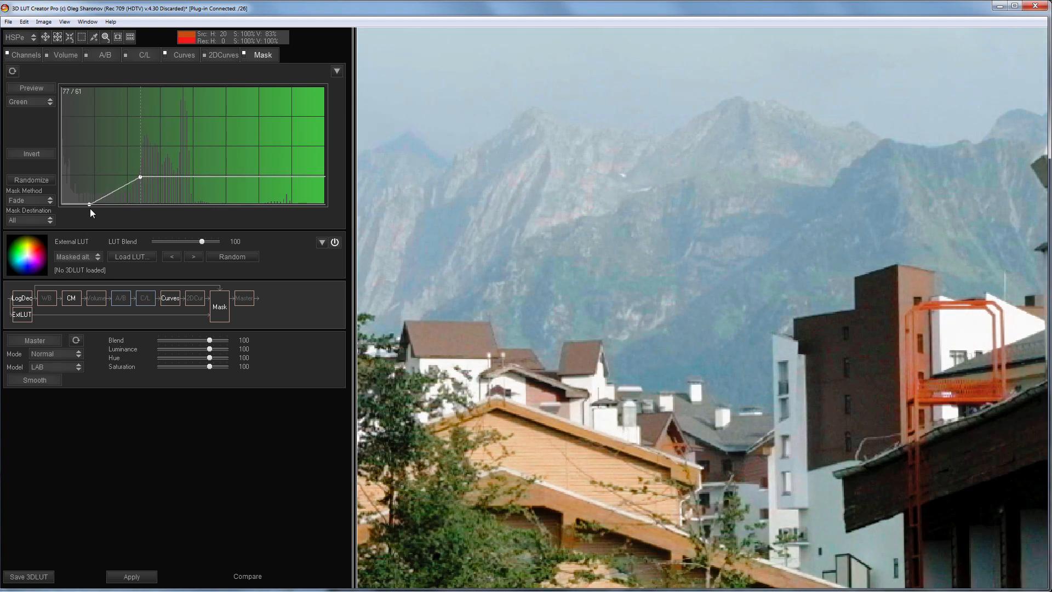
left_click_drag(91, 204, 93, 129)
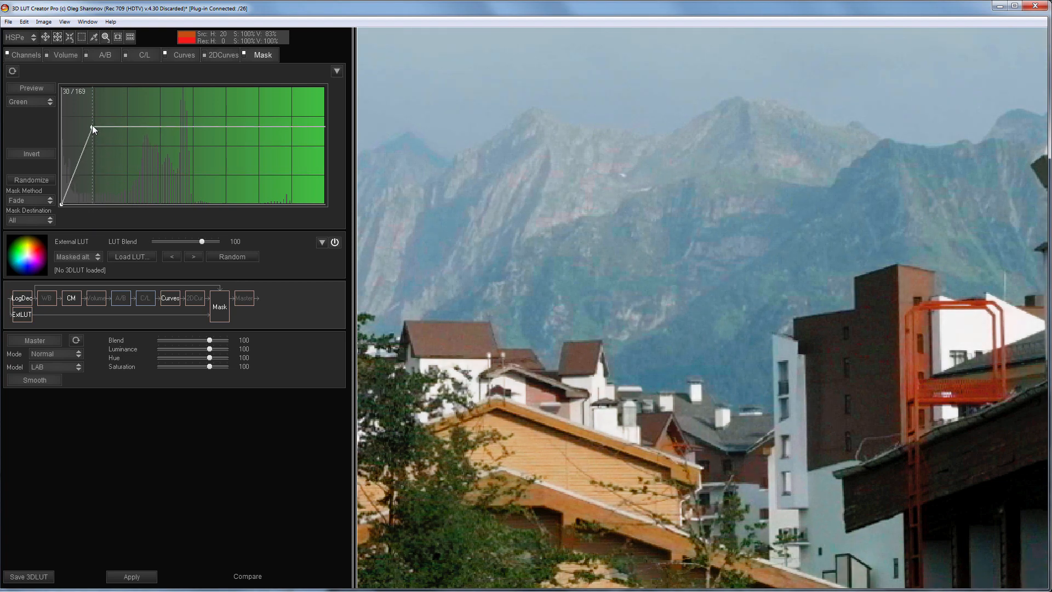
left_click_drag(92, 129, 93, 152)
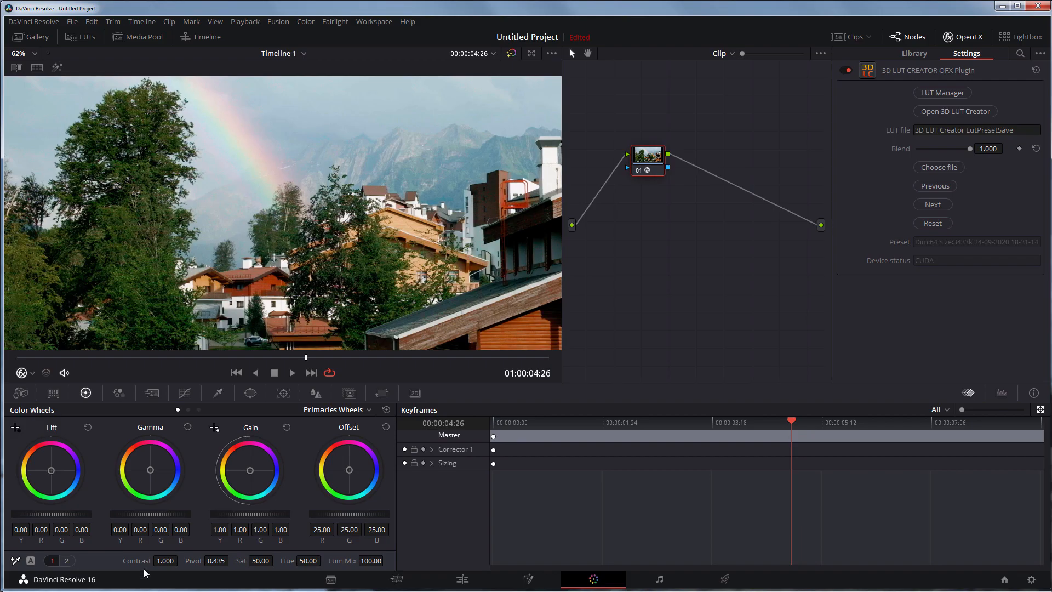
Play the graded clip in Resolve, toggling the 3D LUT Creator OFX plugin off and on
left_click(33, 53)
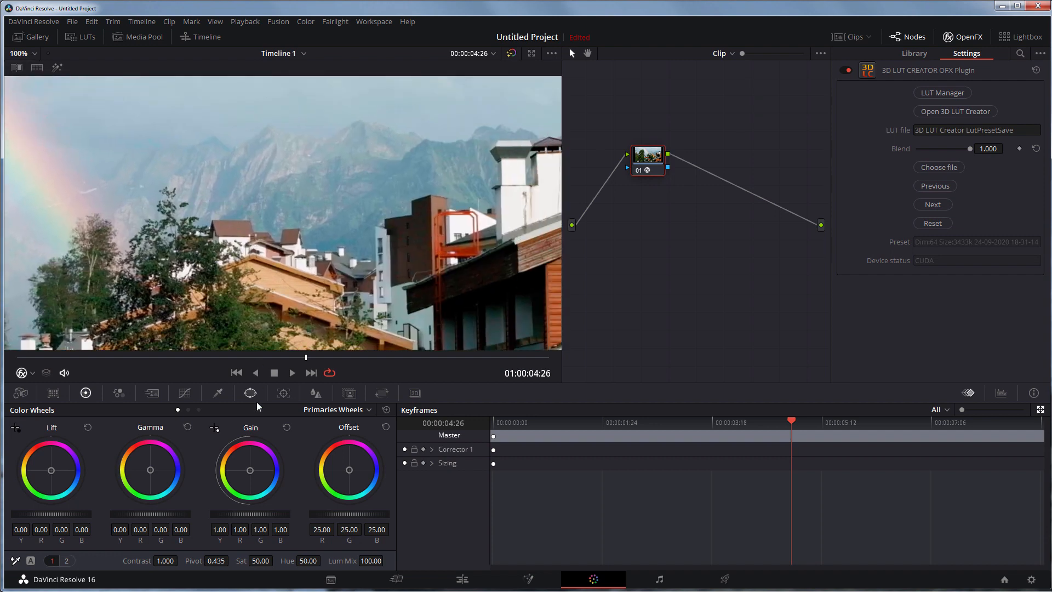
left_click(292, 373)
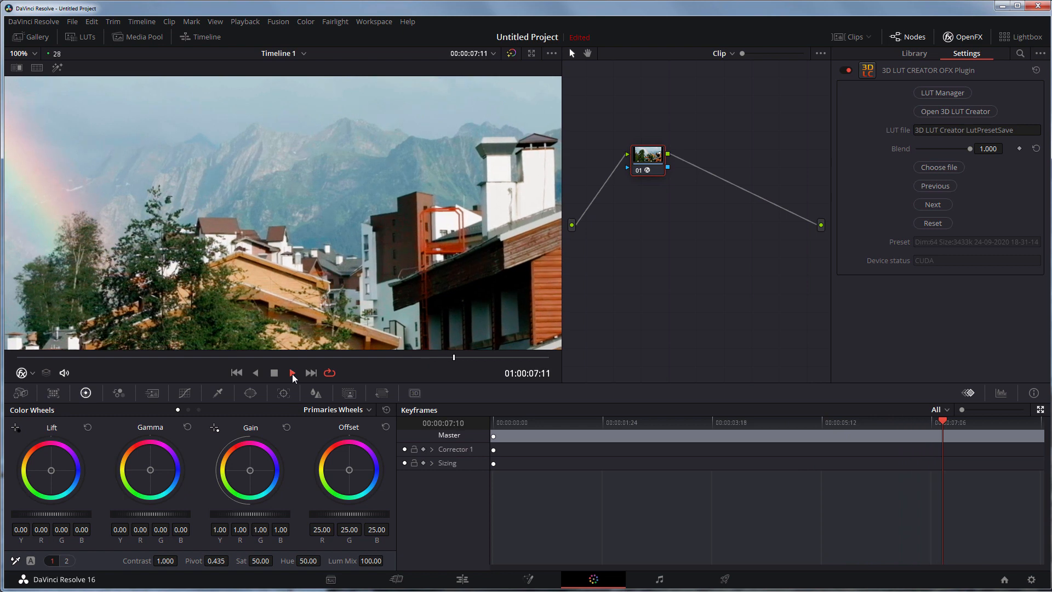
left_click(292, 373)
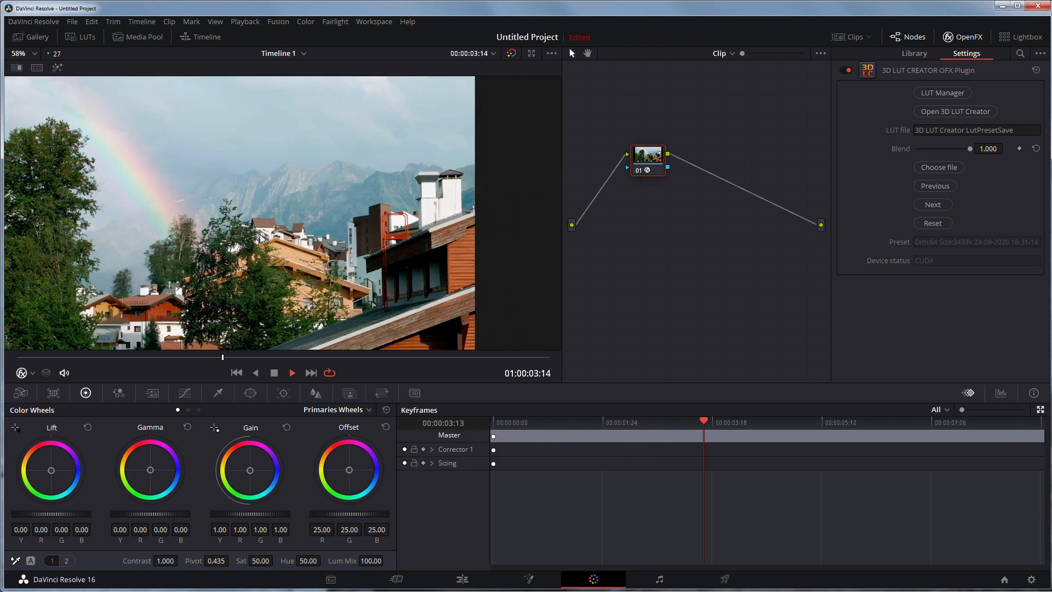
left_click(35, 53)
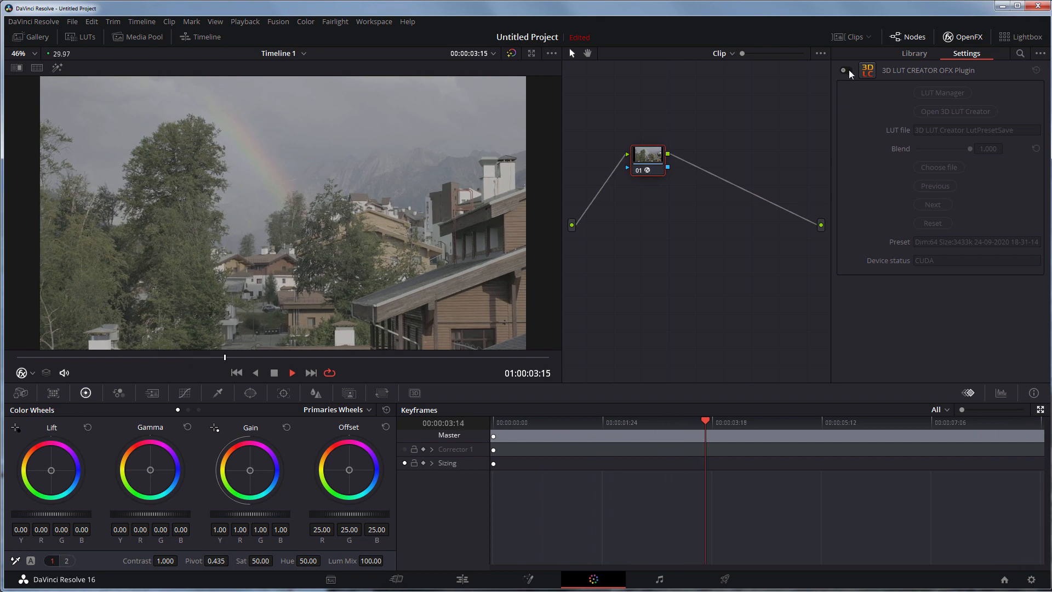
left_click(845, 70)
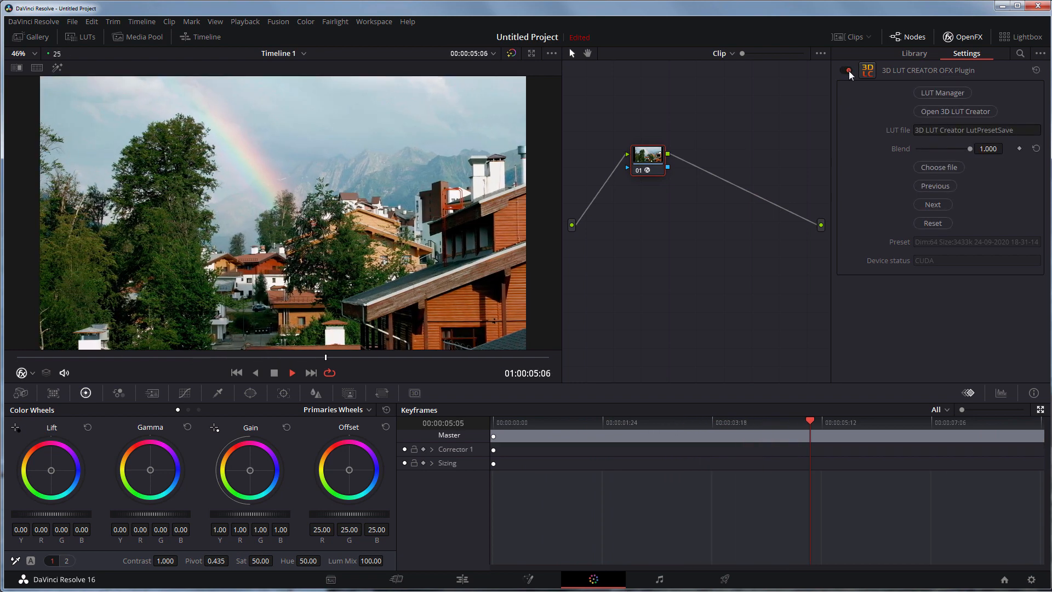